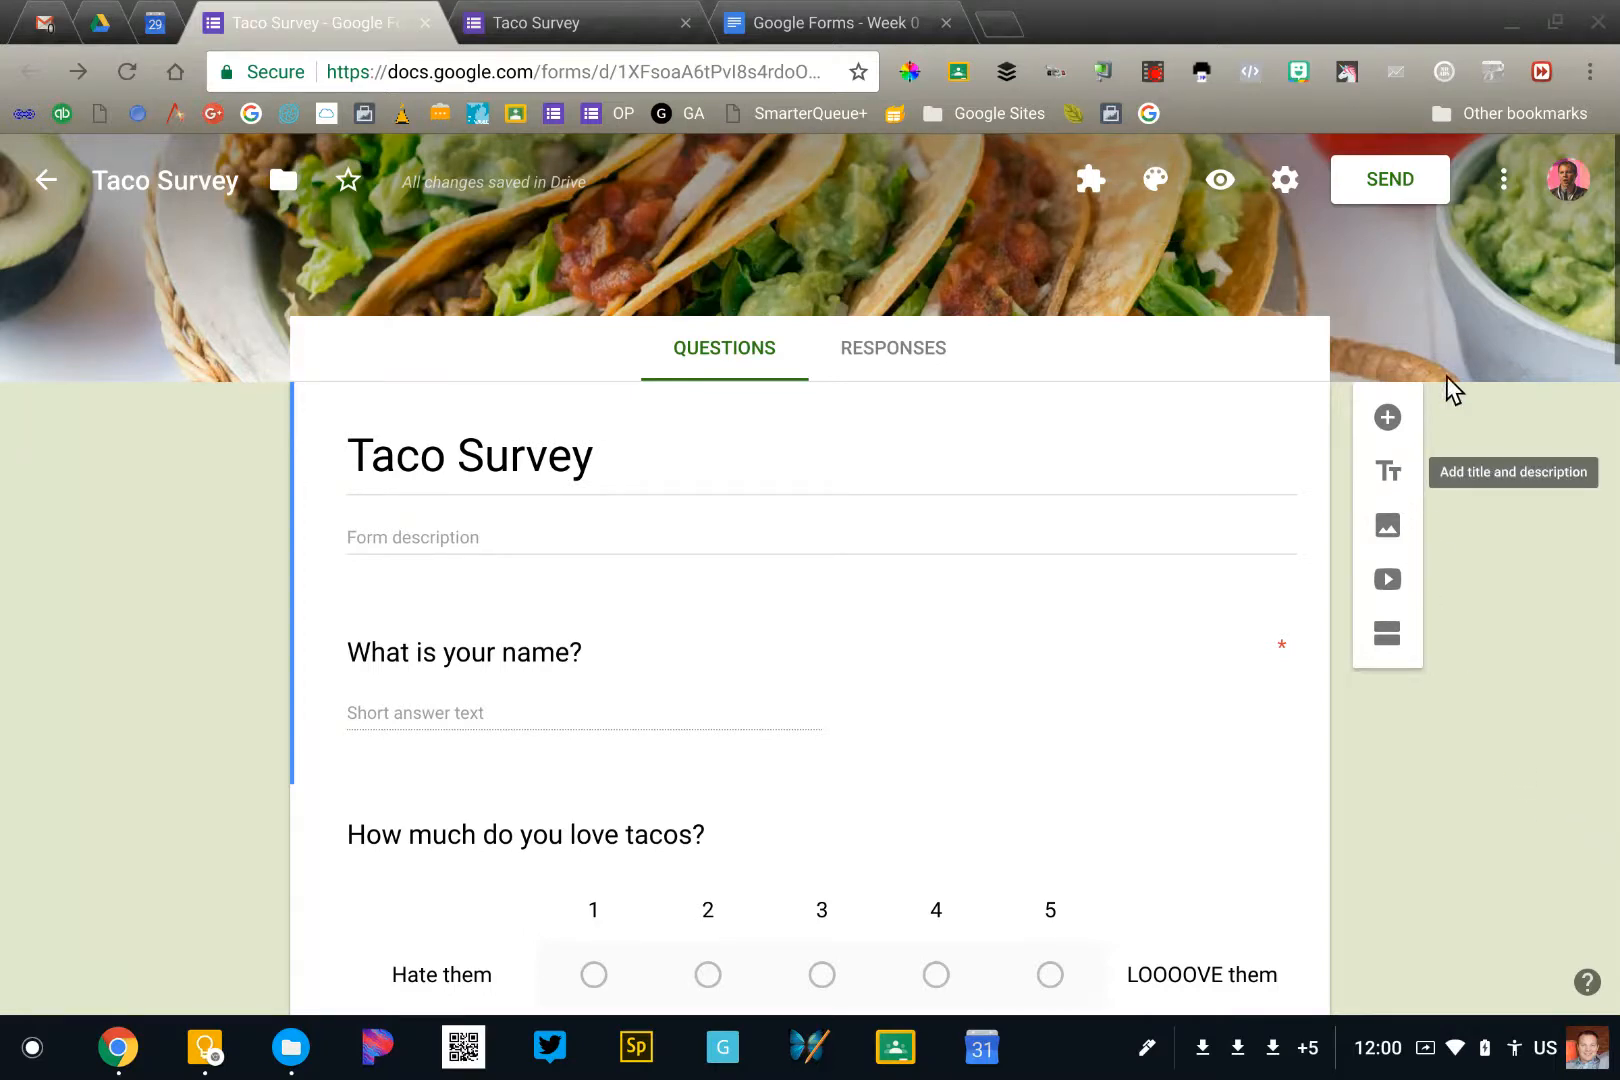
pyautogui.moveTo(1285, 179)
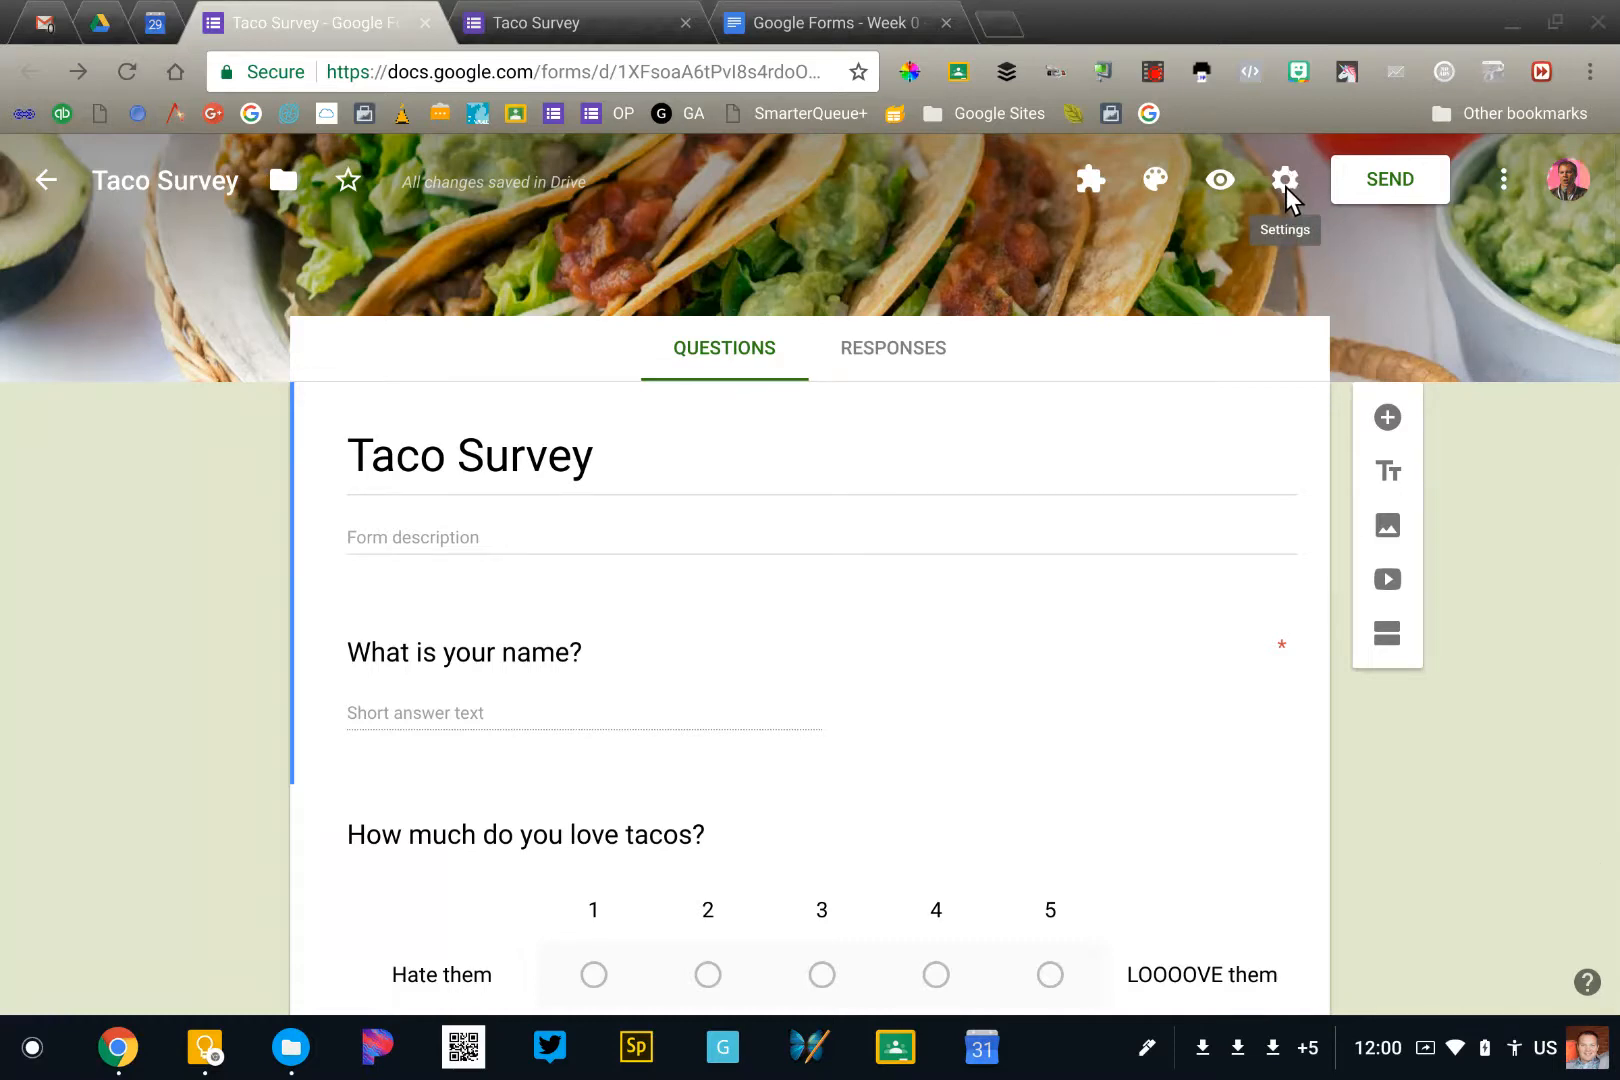
# Open the Taco Survey's Settings dialog on the General tab.
pyautogui.click(1286, 179)
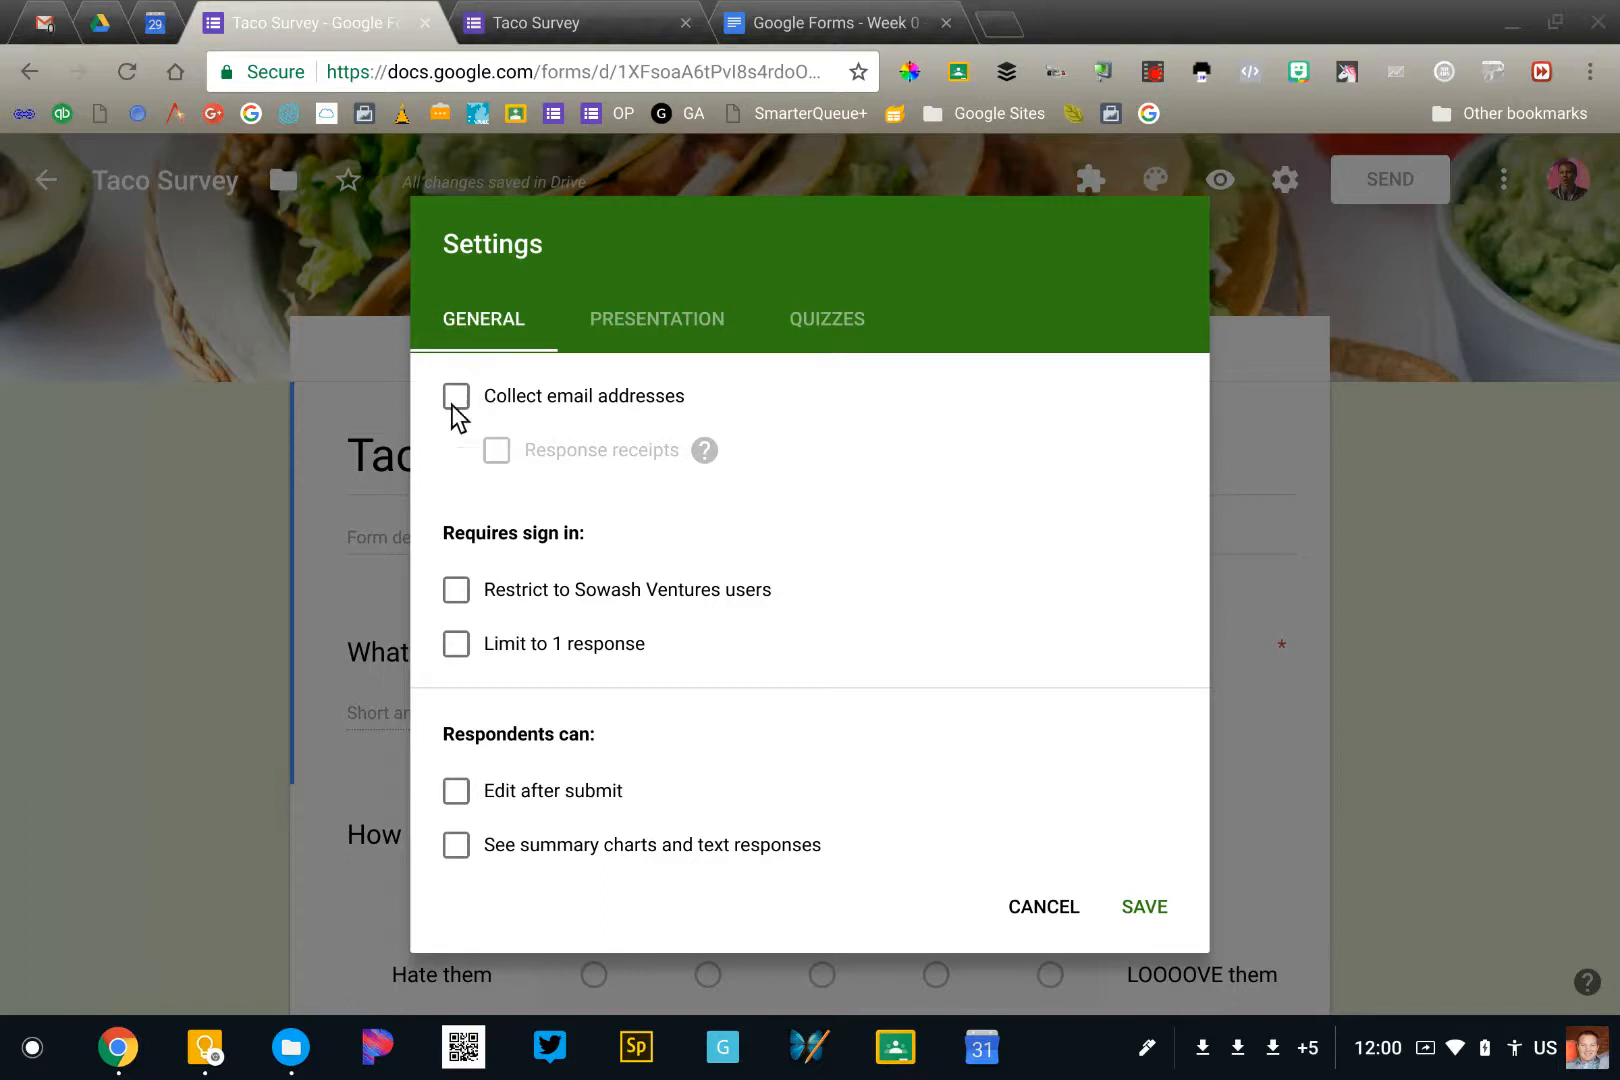
pyautogui.moveTo(551, 497)
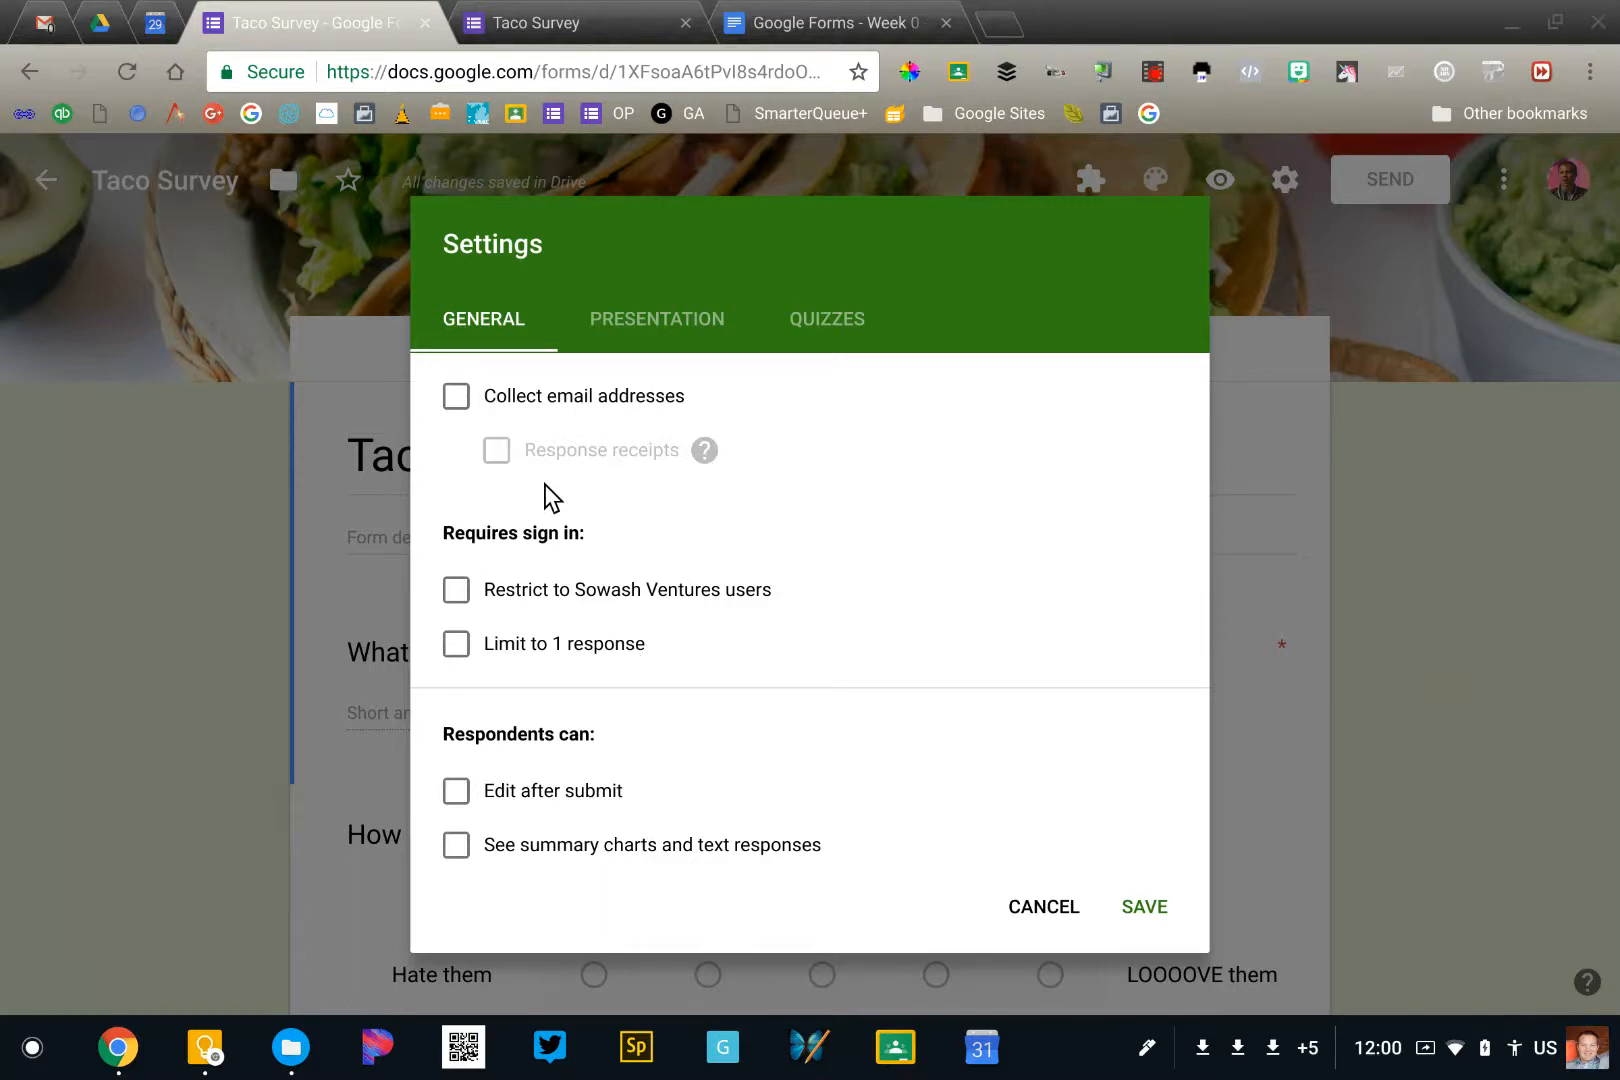
pyautogui.moveTo(626, 608)
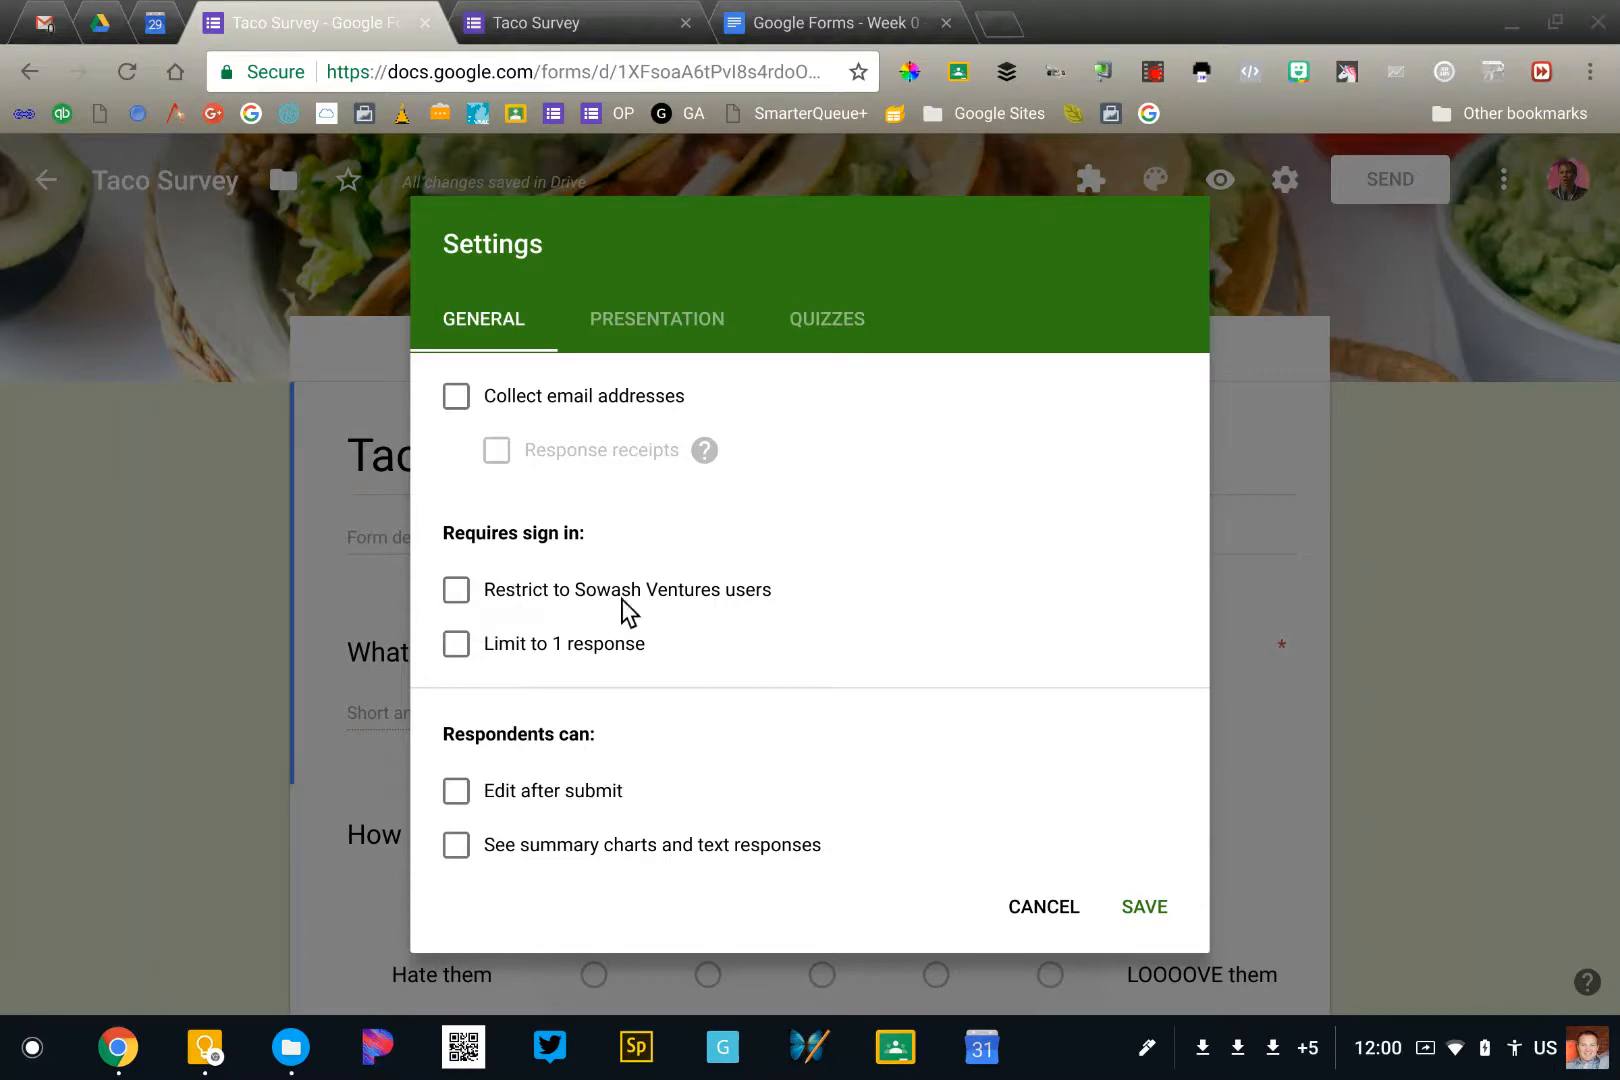
pyautogui.moveTo(574, 679)
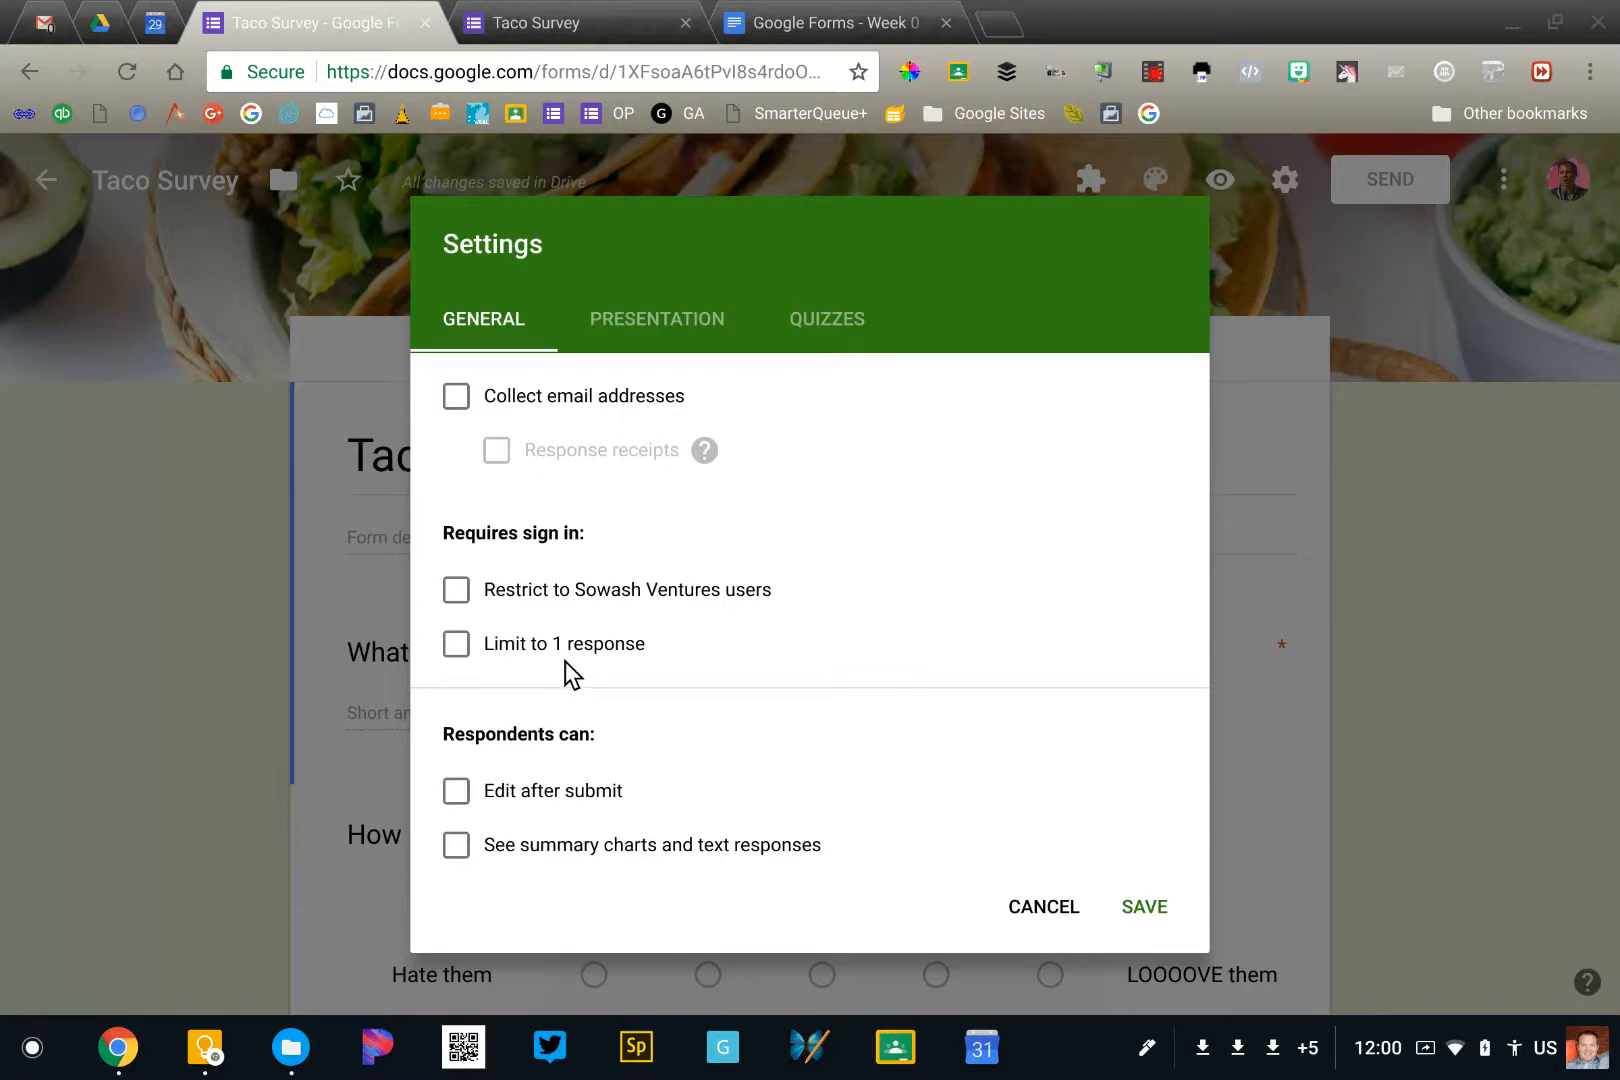
# Set the confirmation message to 'Thanks for your Taco order! We will see you soon!' and save.
pyautogui.click(655, 321)
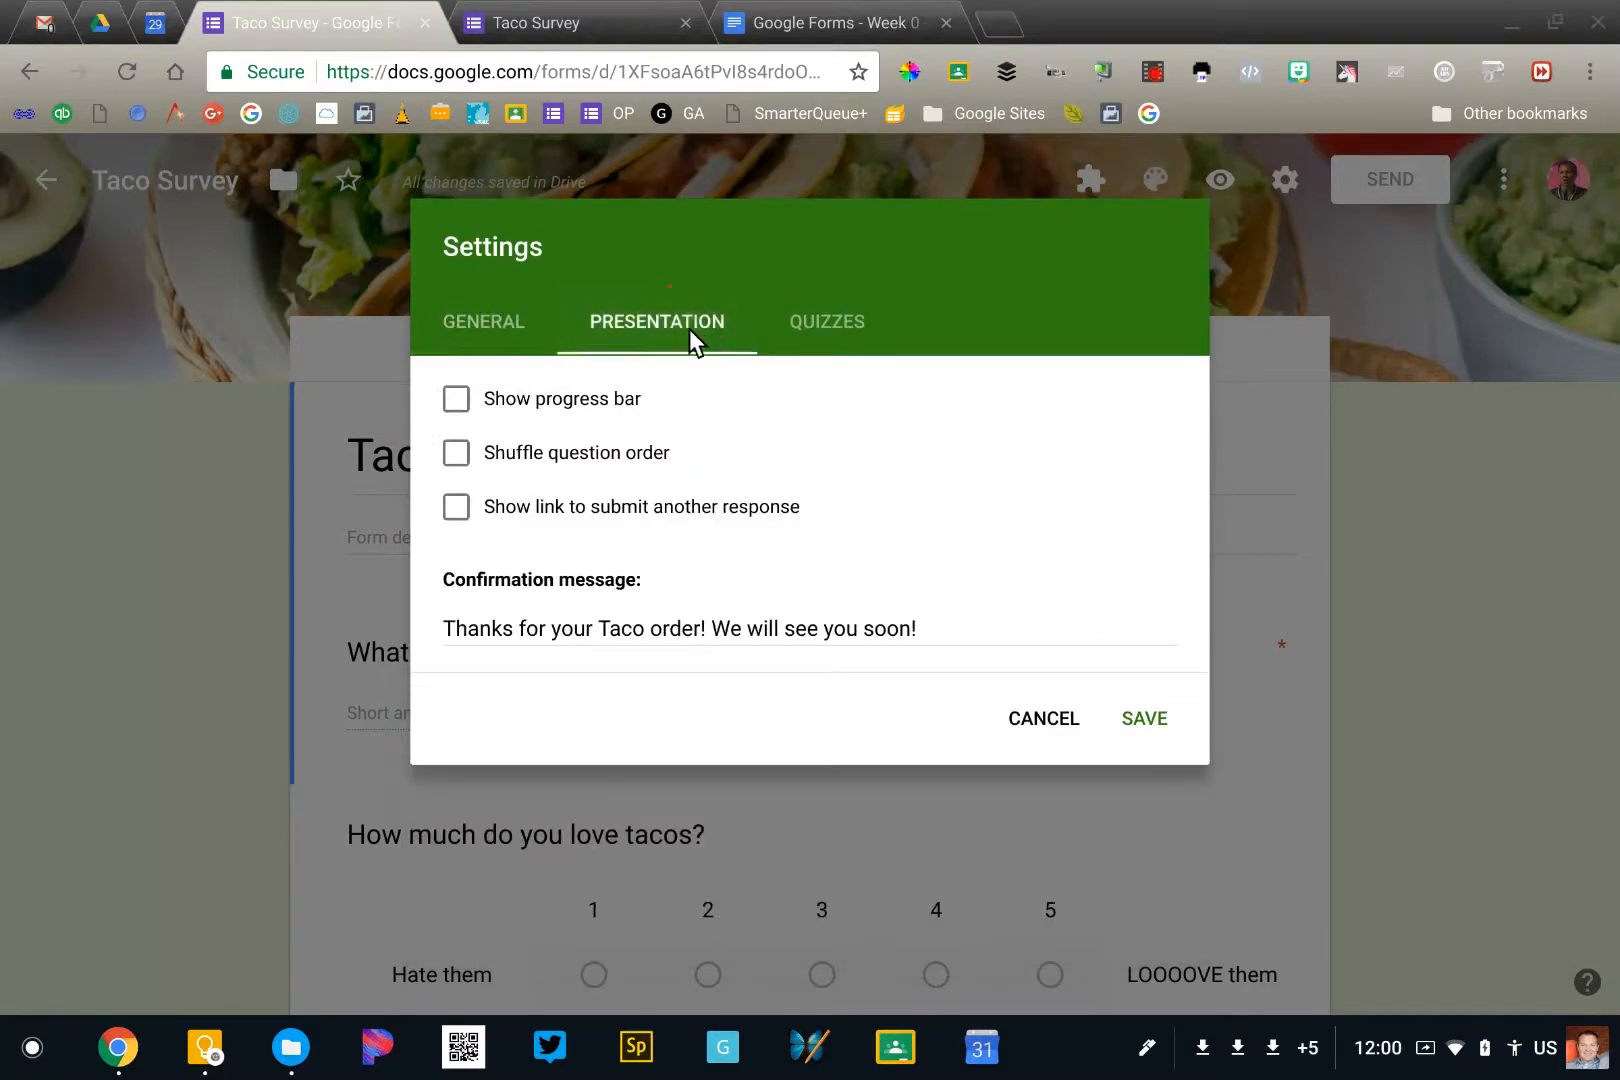
pyautogui.moveTo(441, 608)
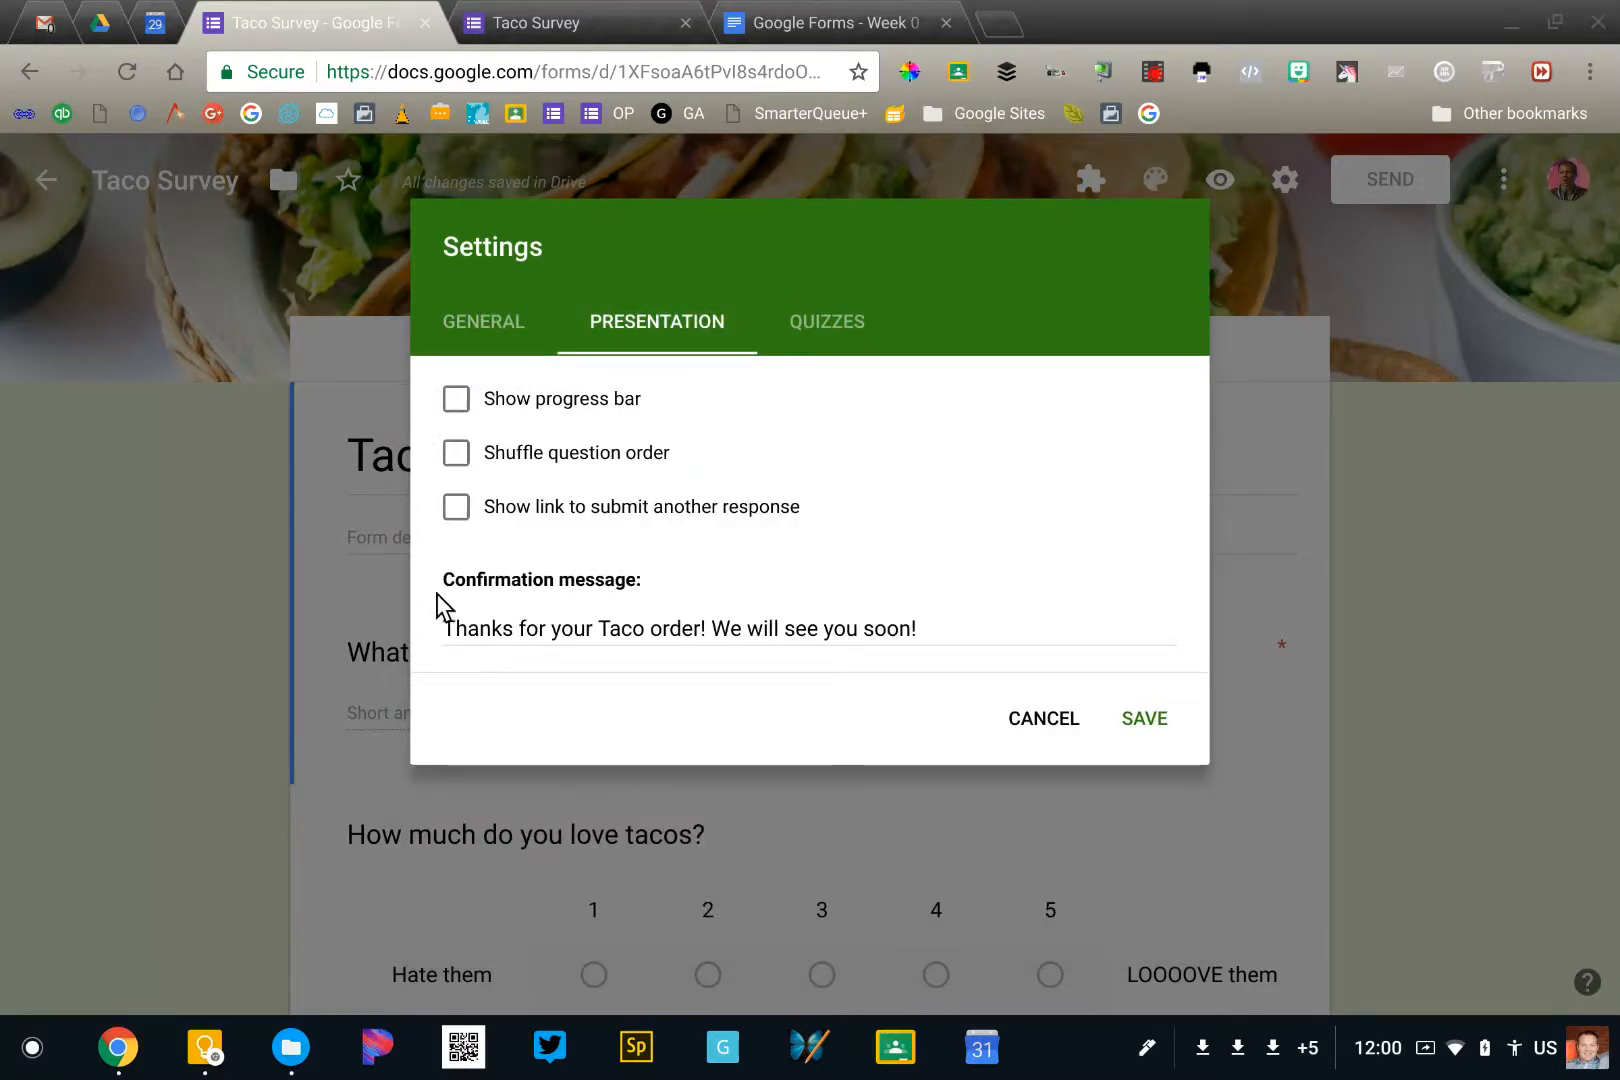
pyautogui.moveTo(574, 613)
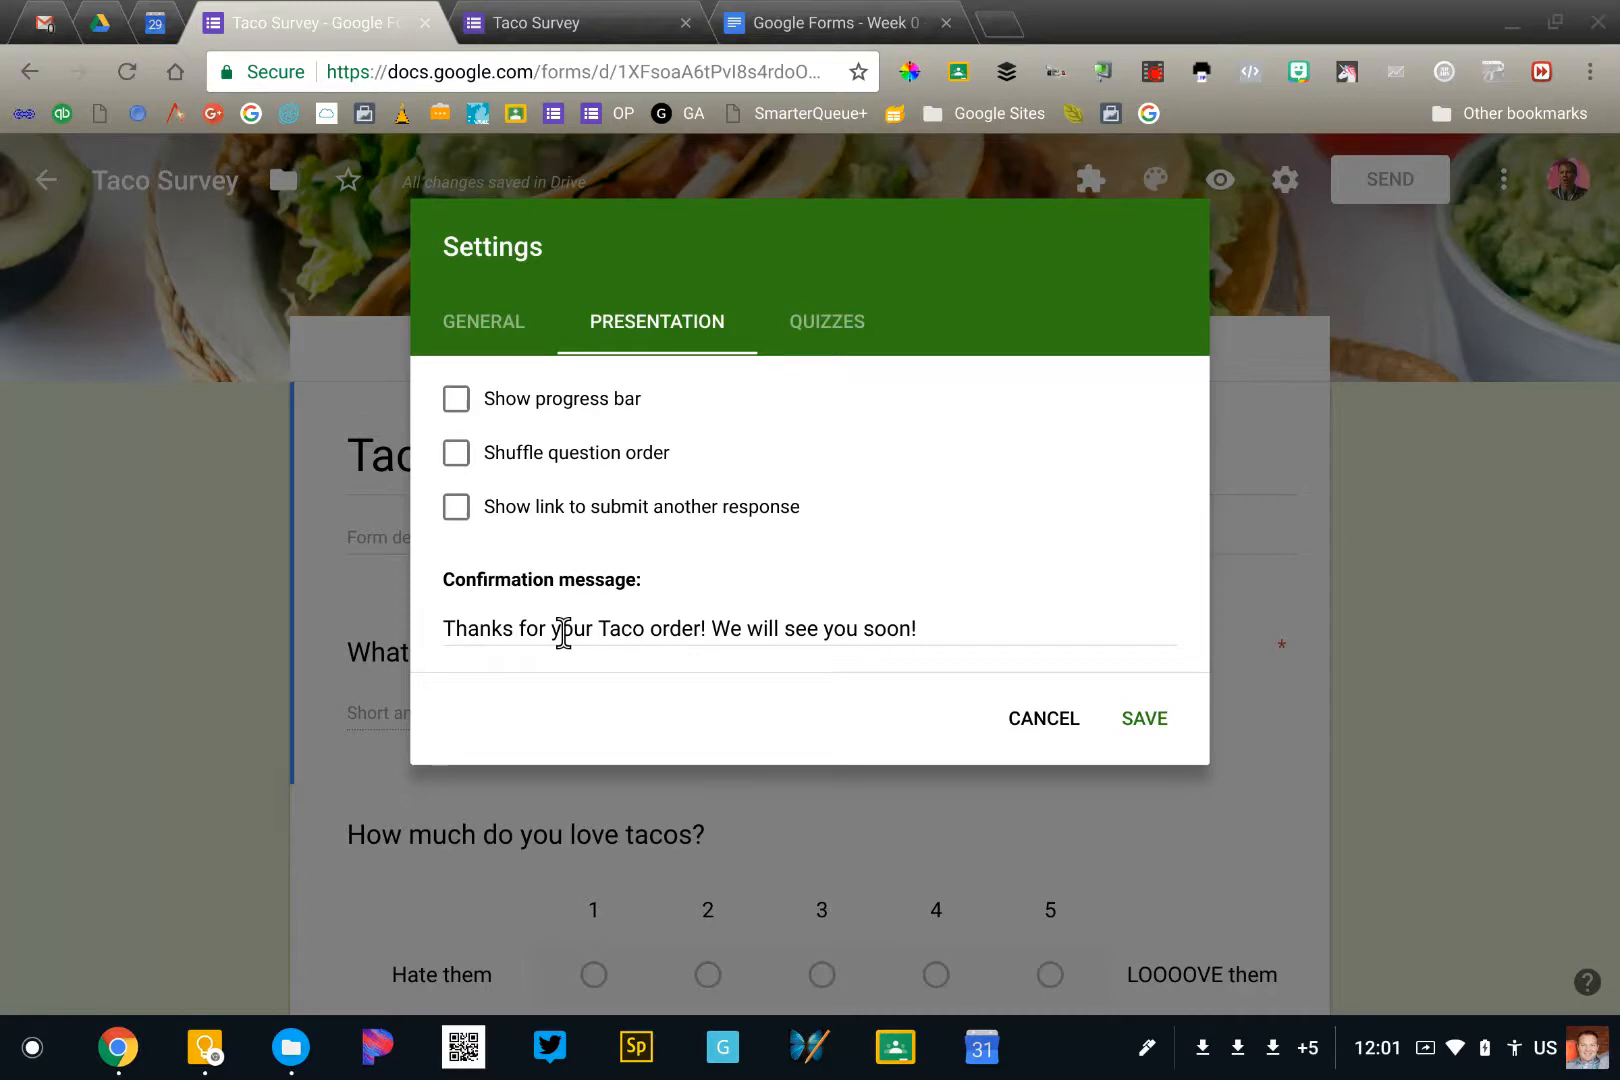
pyautogui.click(1145, 718)
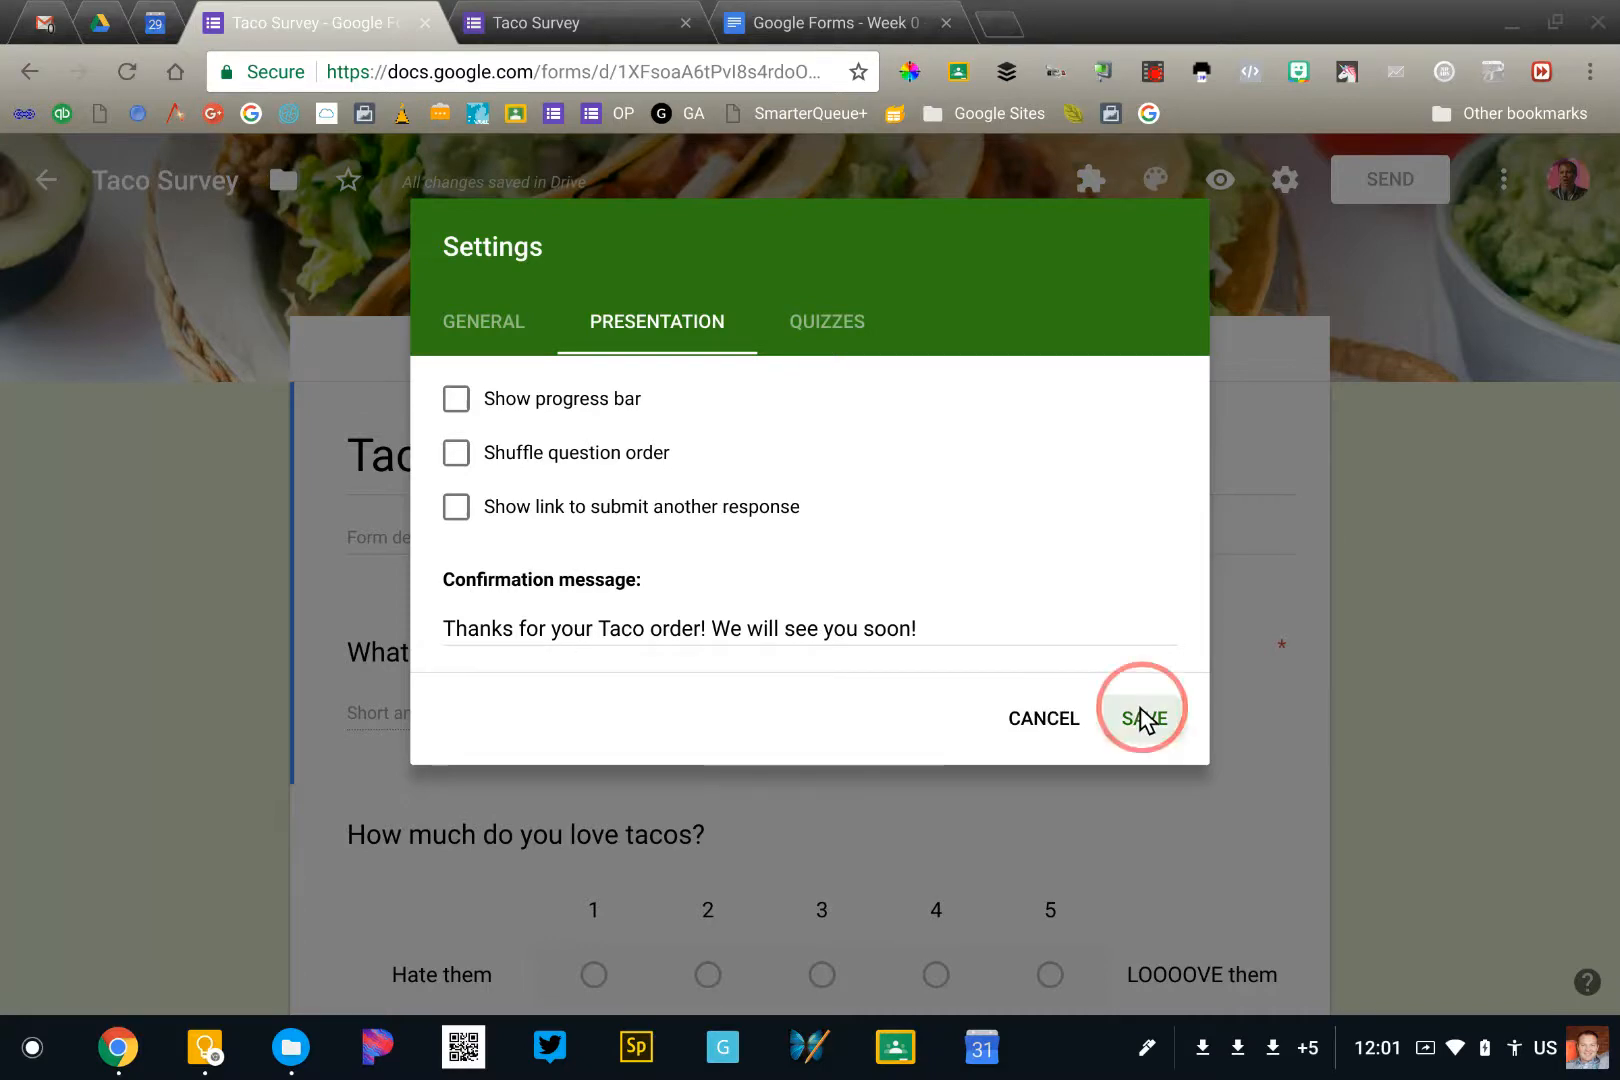
pyautogui.click(1144, 717)
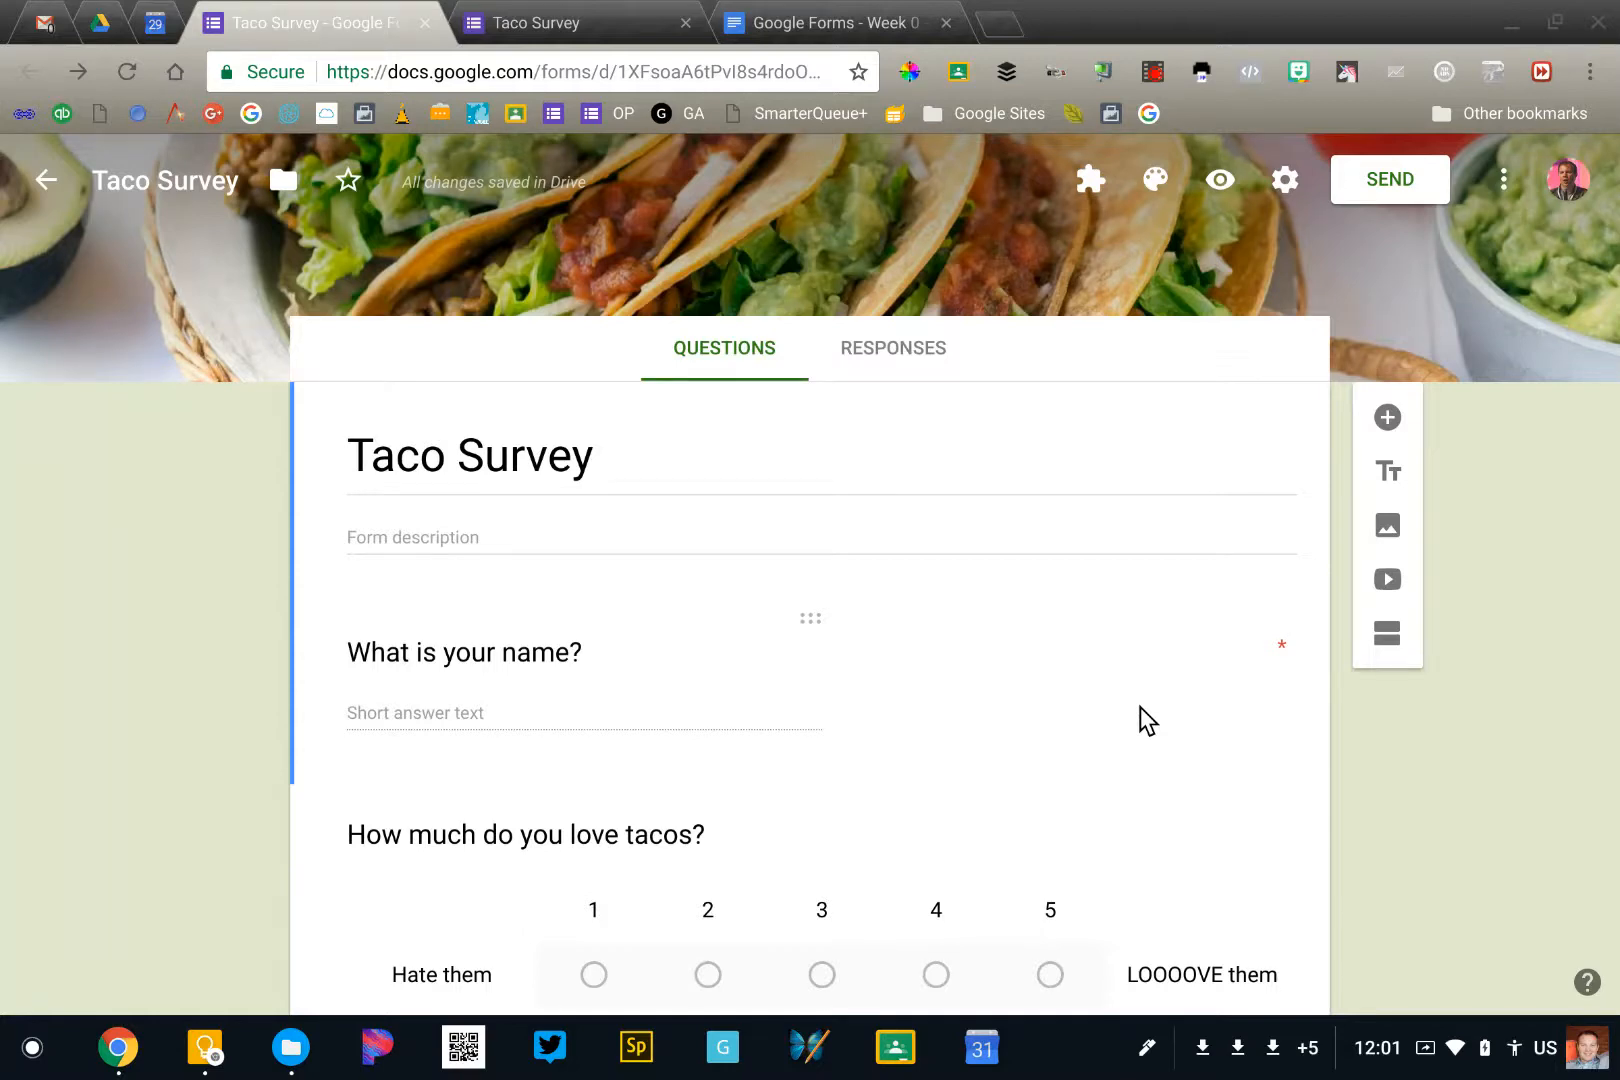
pyautogui.moveTo(1369, 465)
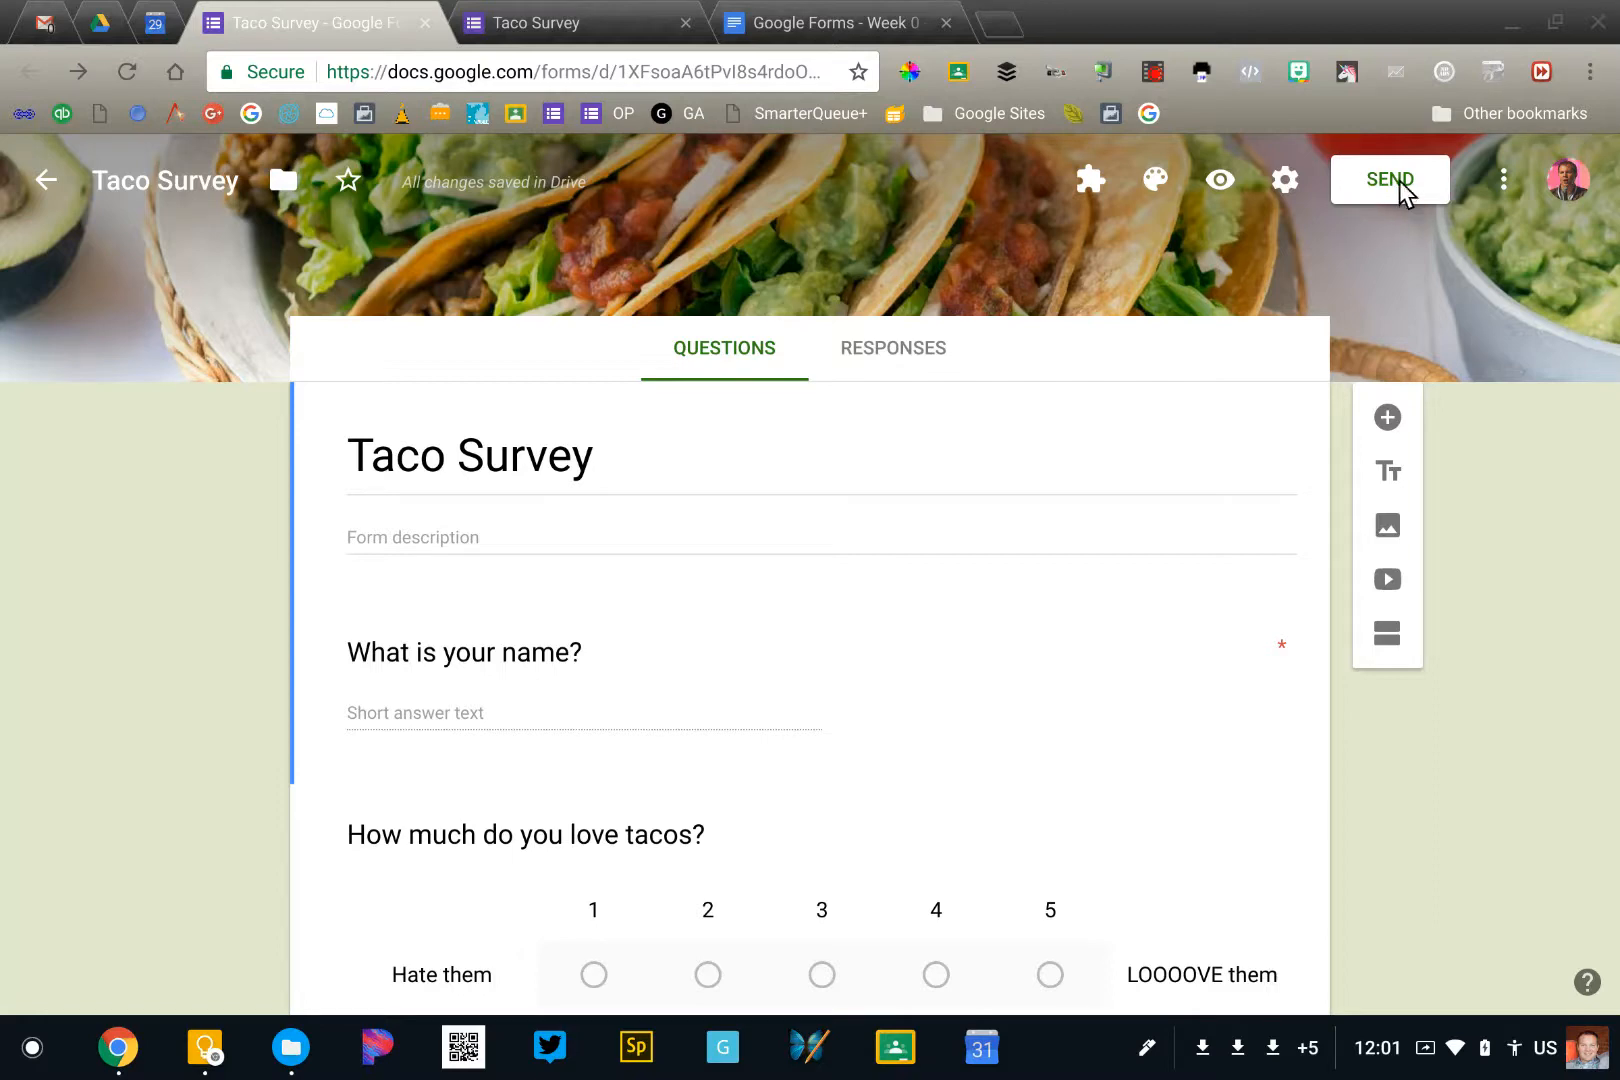
# Draft an email invitation to jrsowash with the full form included in the email.
pyautogui.click(1390, 179)
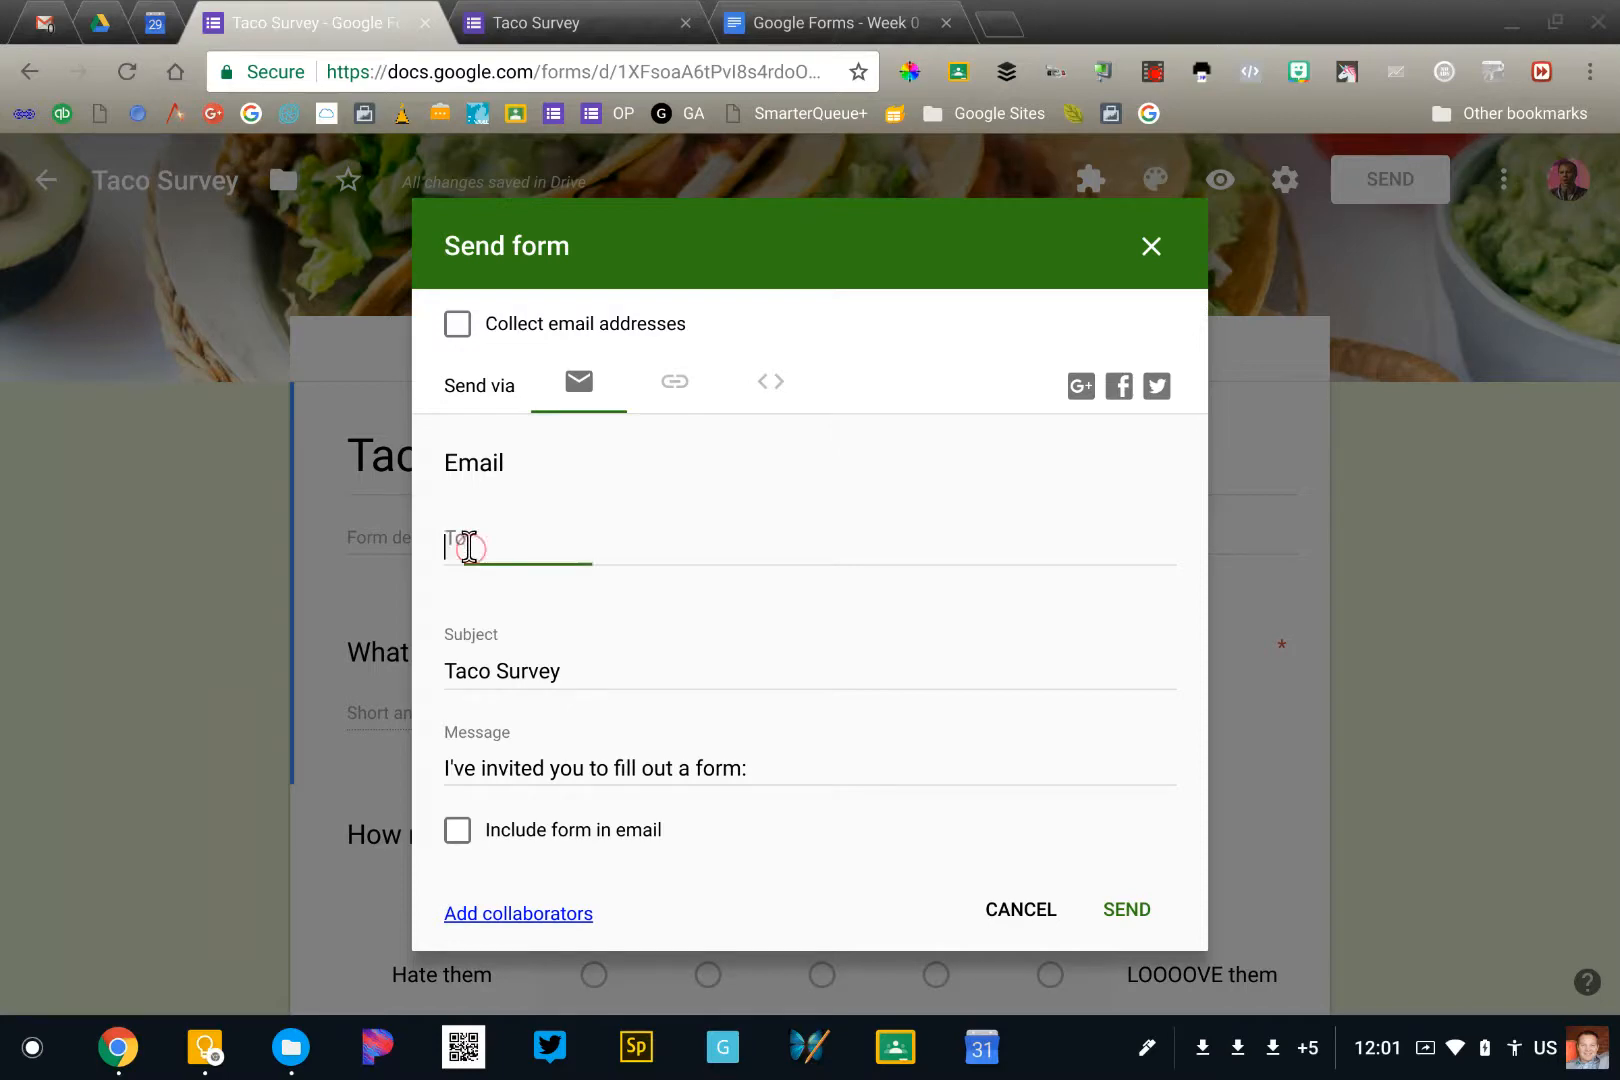
pyautogui.write('jrsowash')
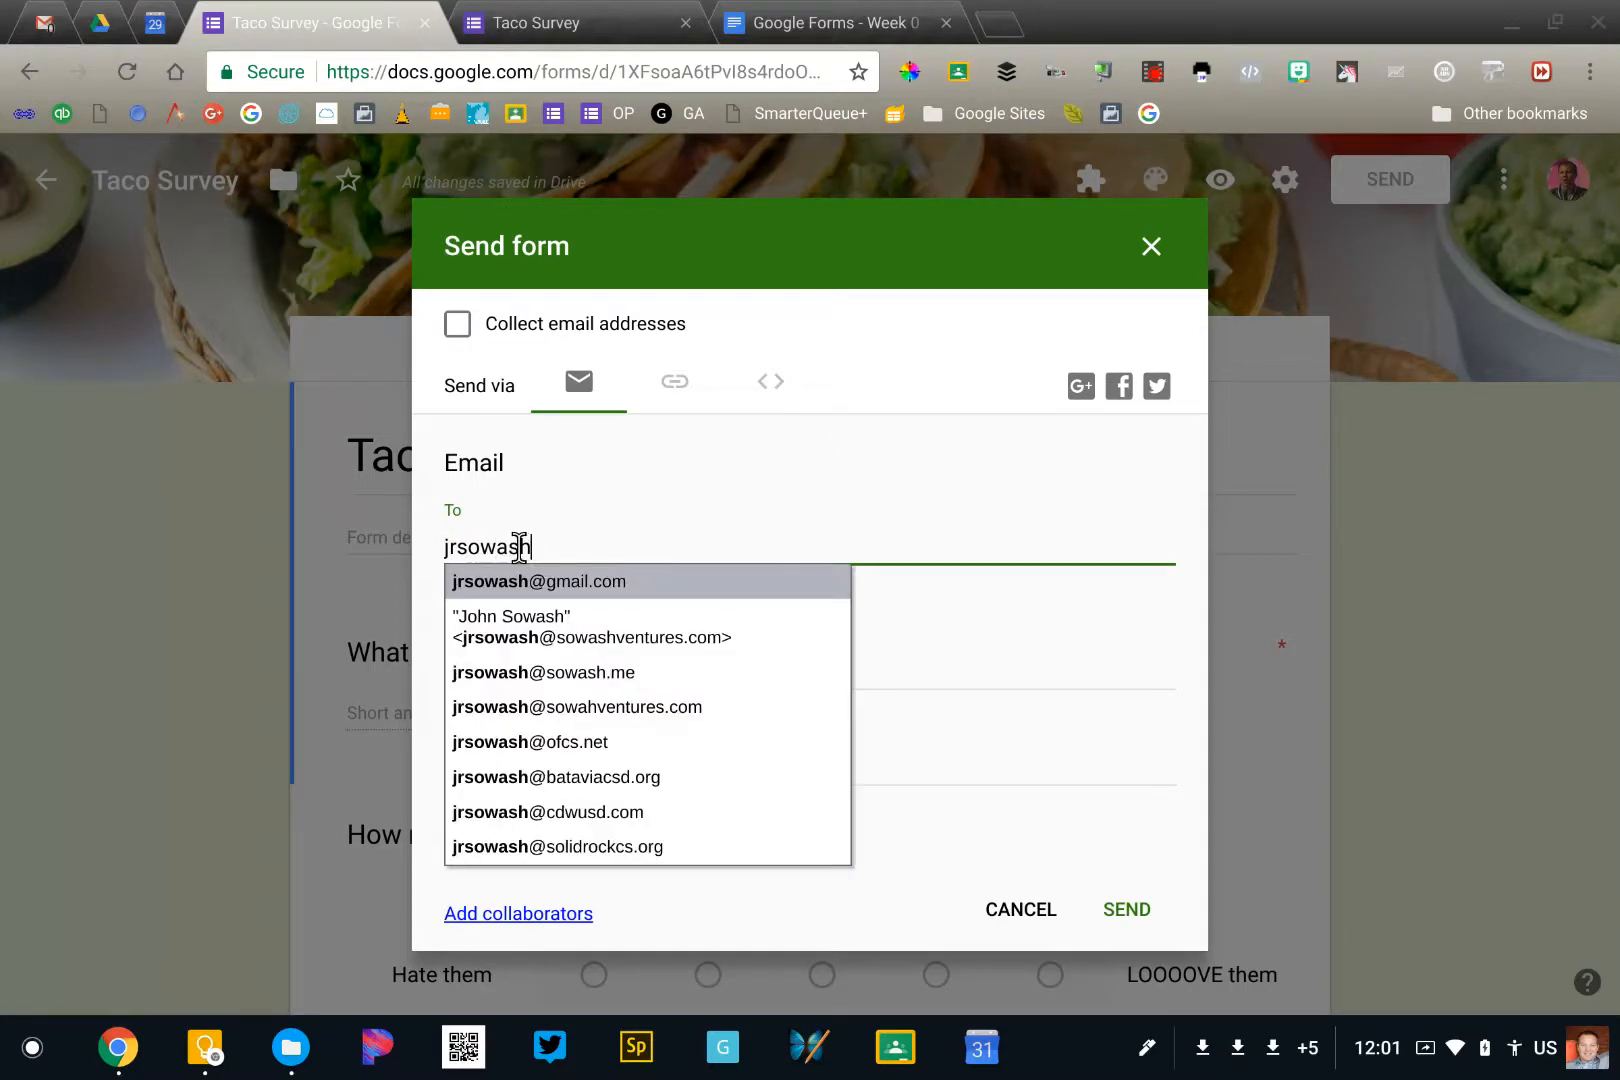
pyautogui.click(538, 581)
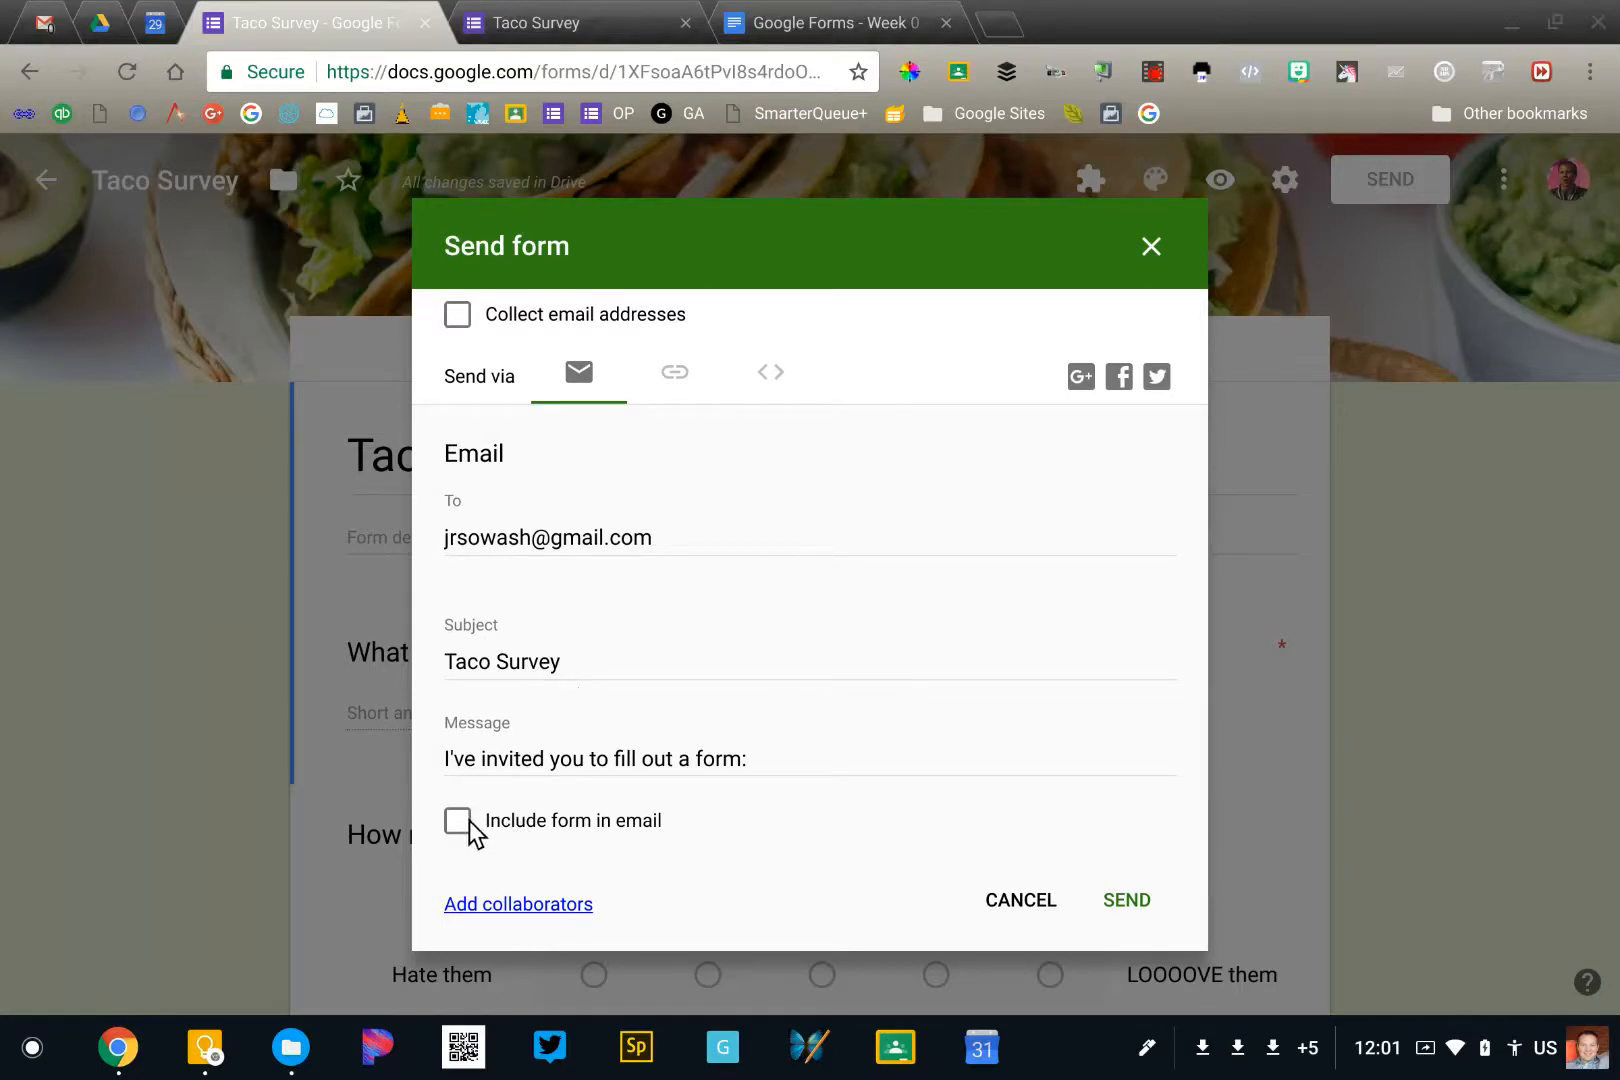
pyautogui.click(457, 820)
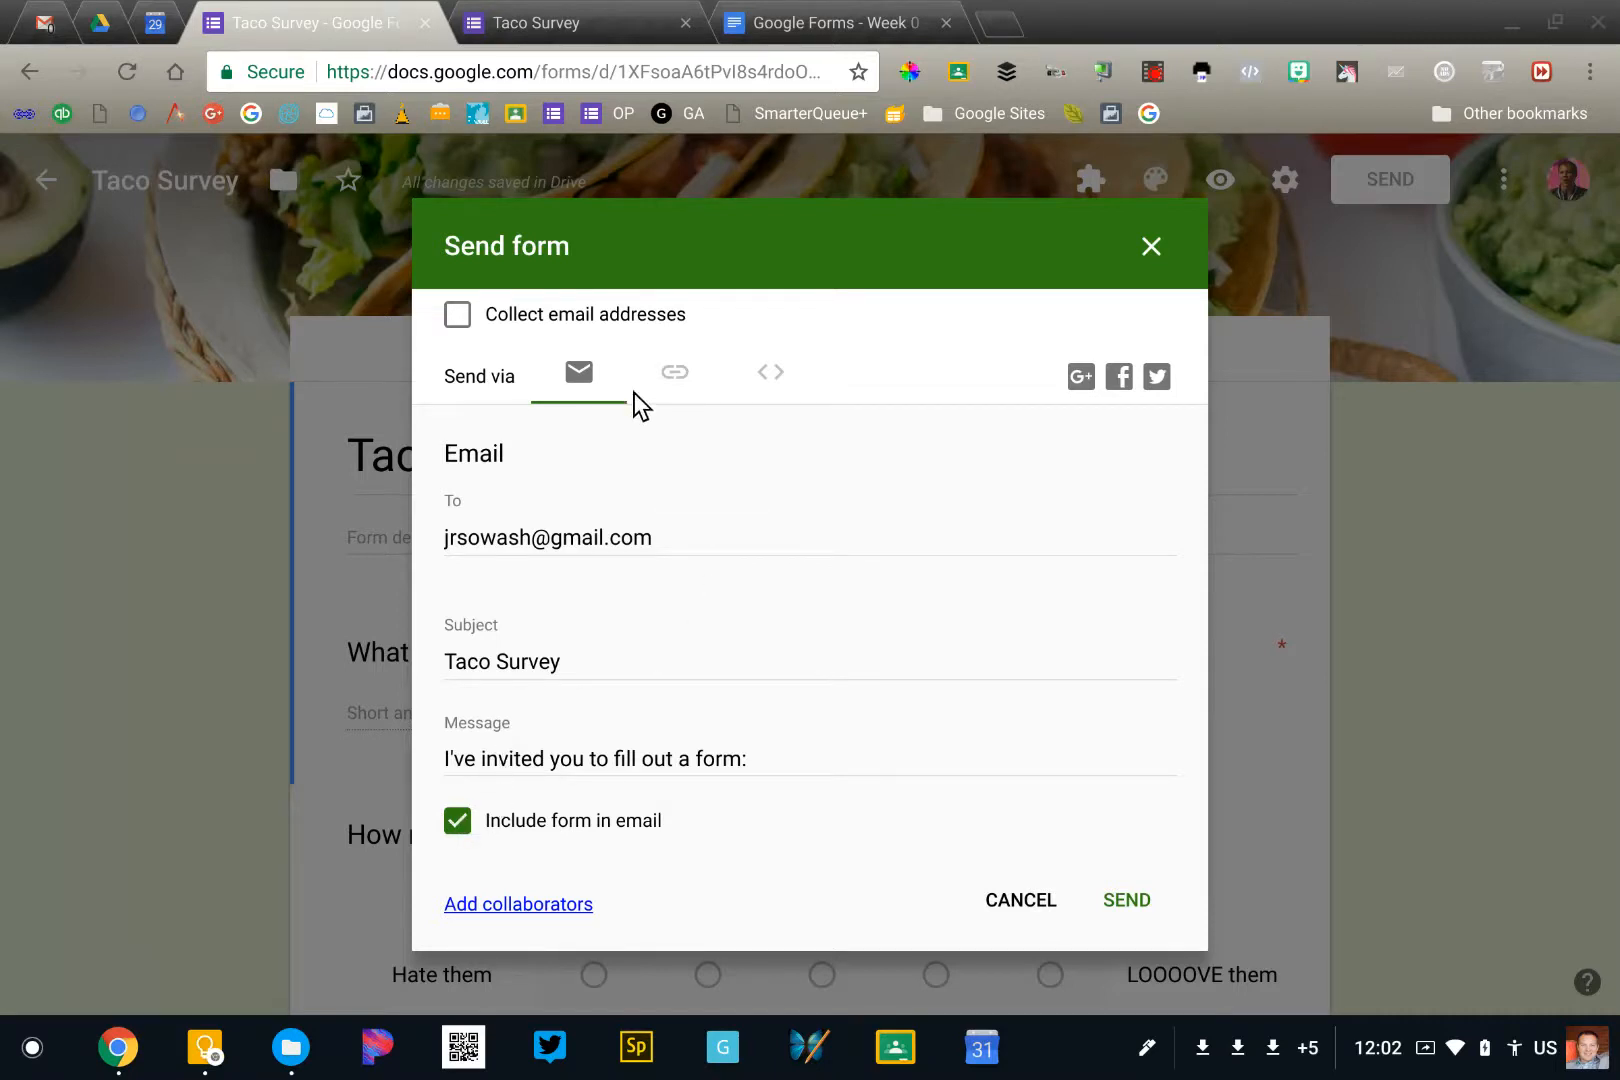
pyautogui.moveTo(675, 373)
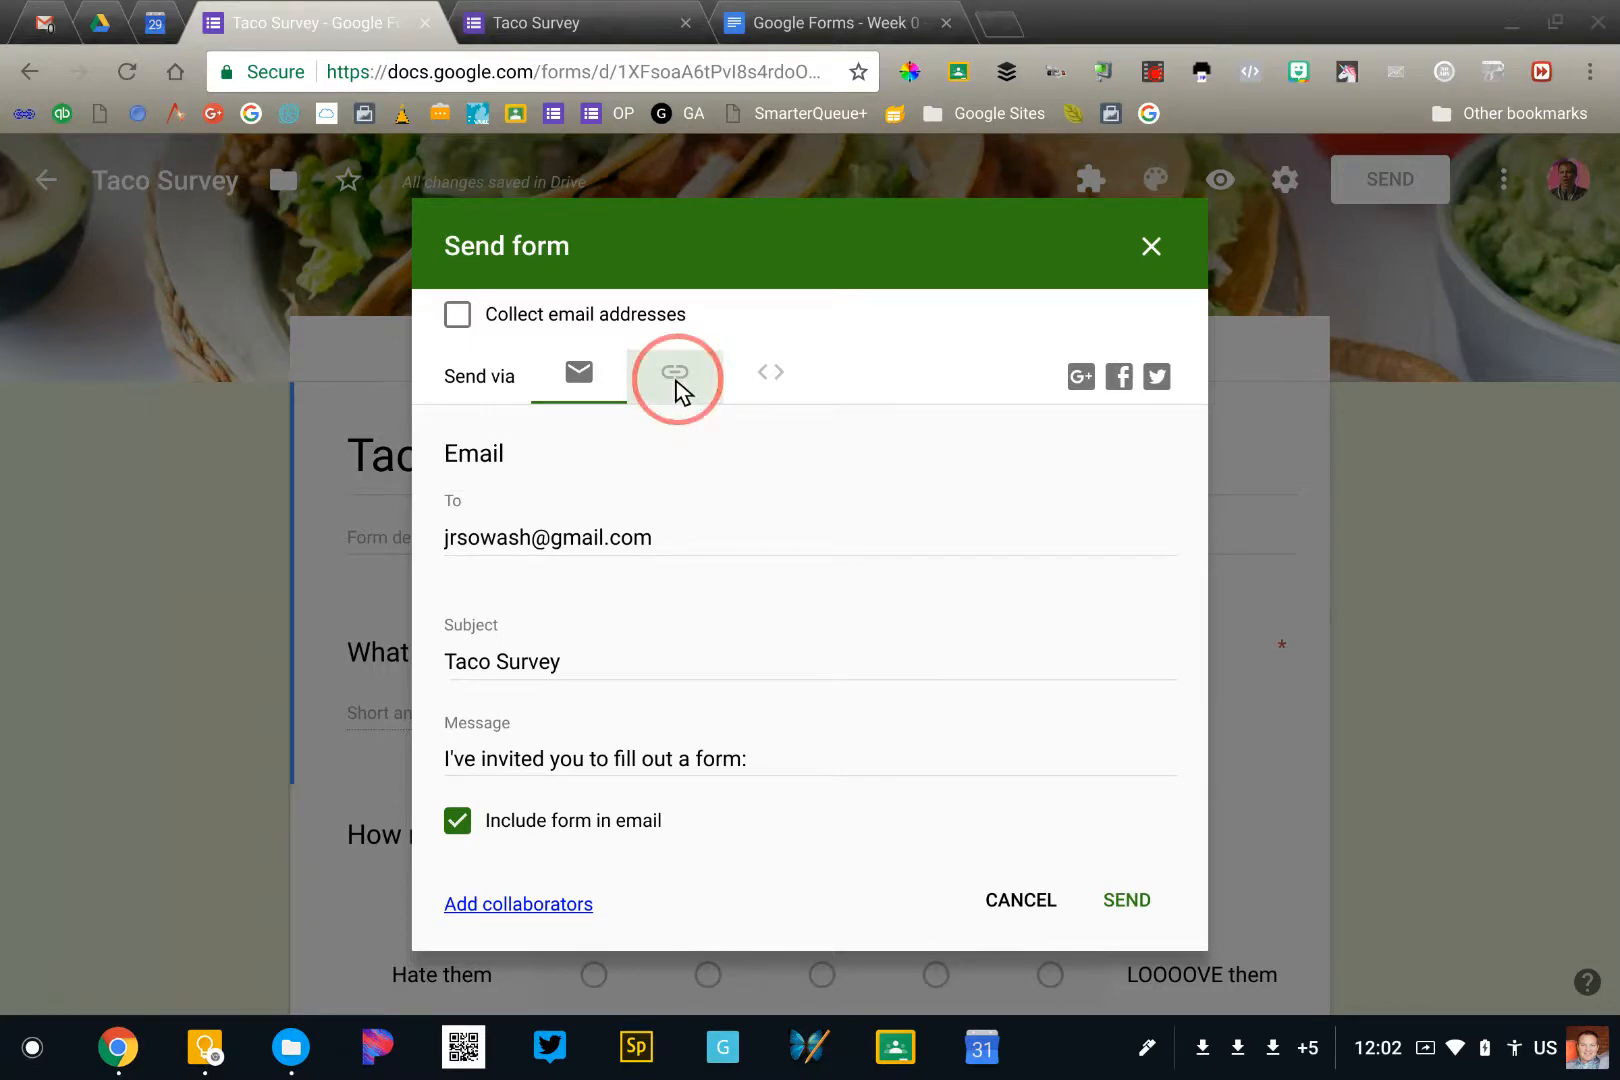
# Show the form's share link as a shortened goo.gl URL.
pyautogui.click(674, 374)
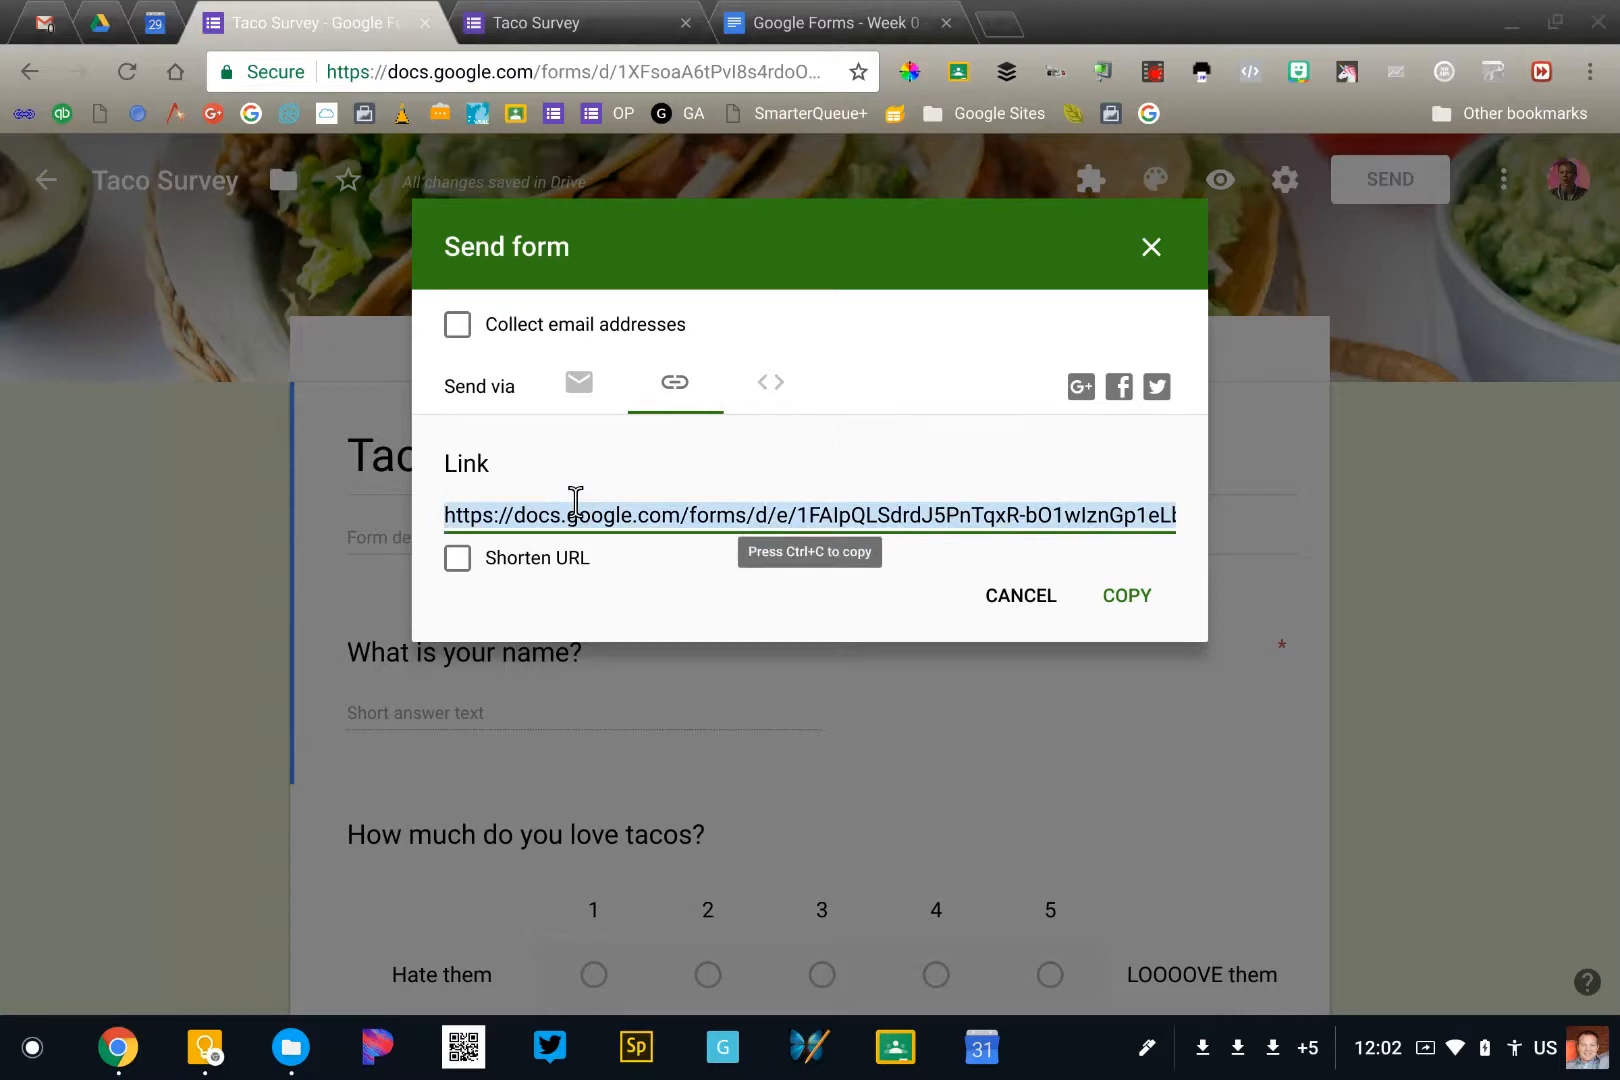
pyautogui.moveTo(897, 520)
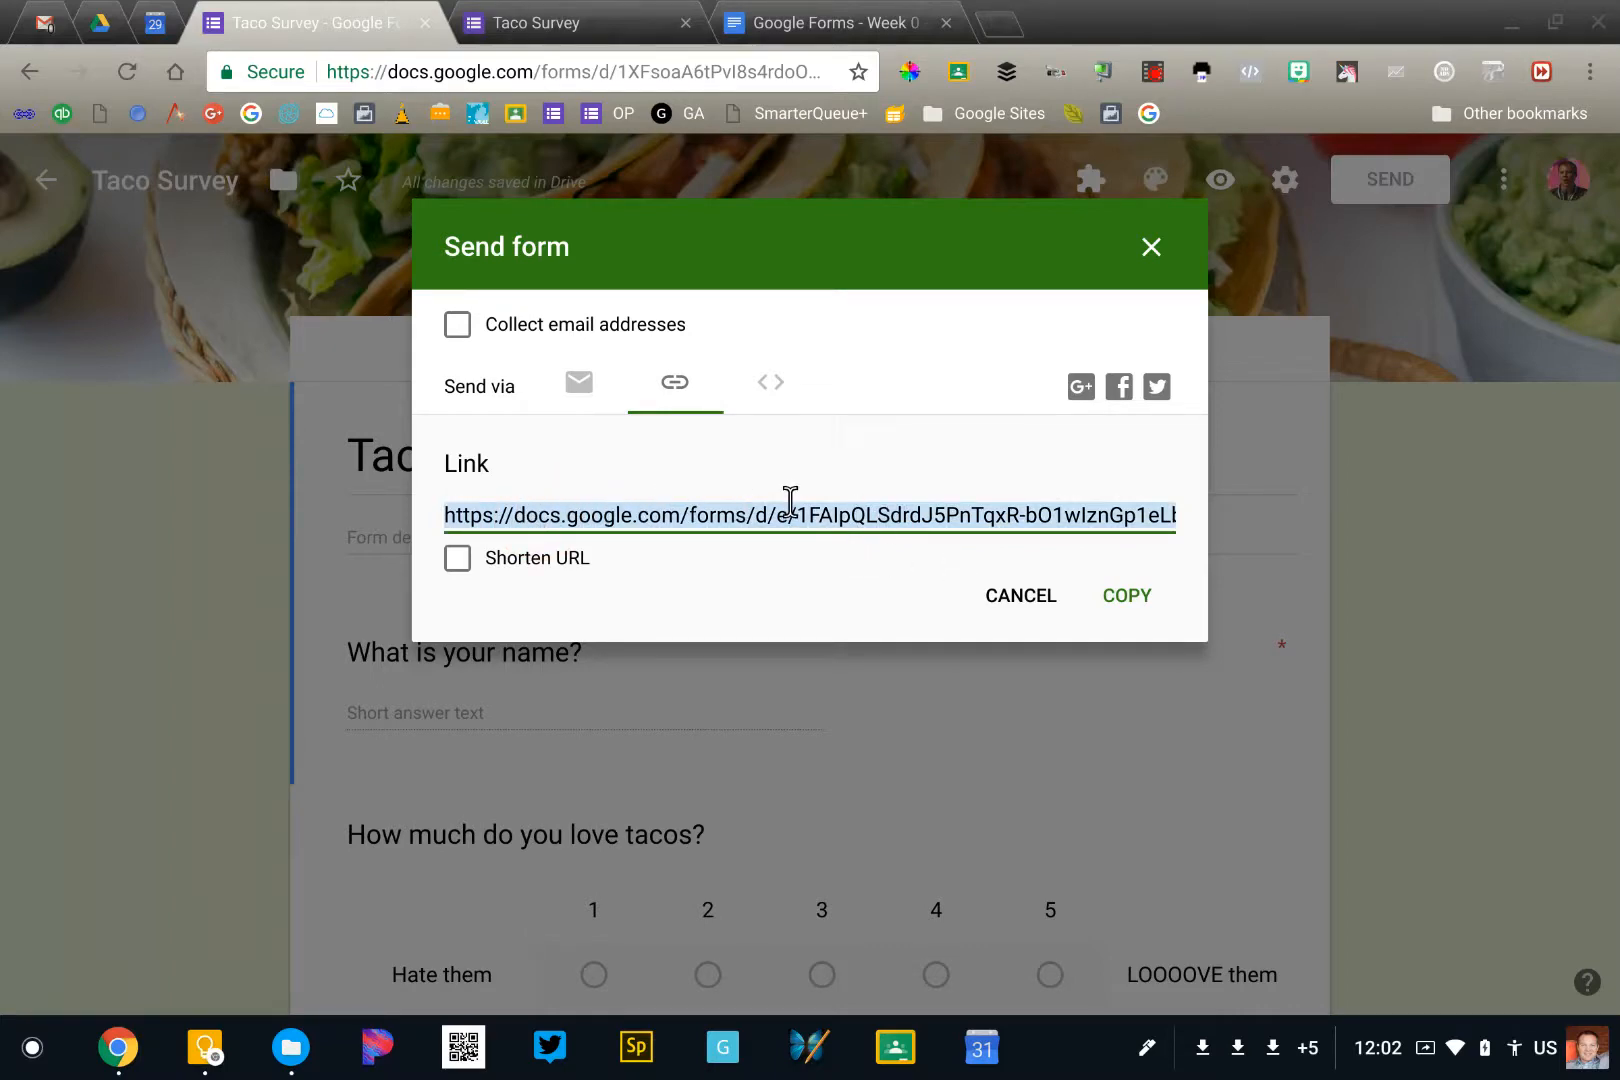
pyautogui.moveTo(573, 515)
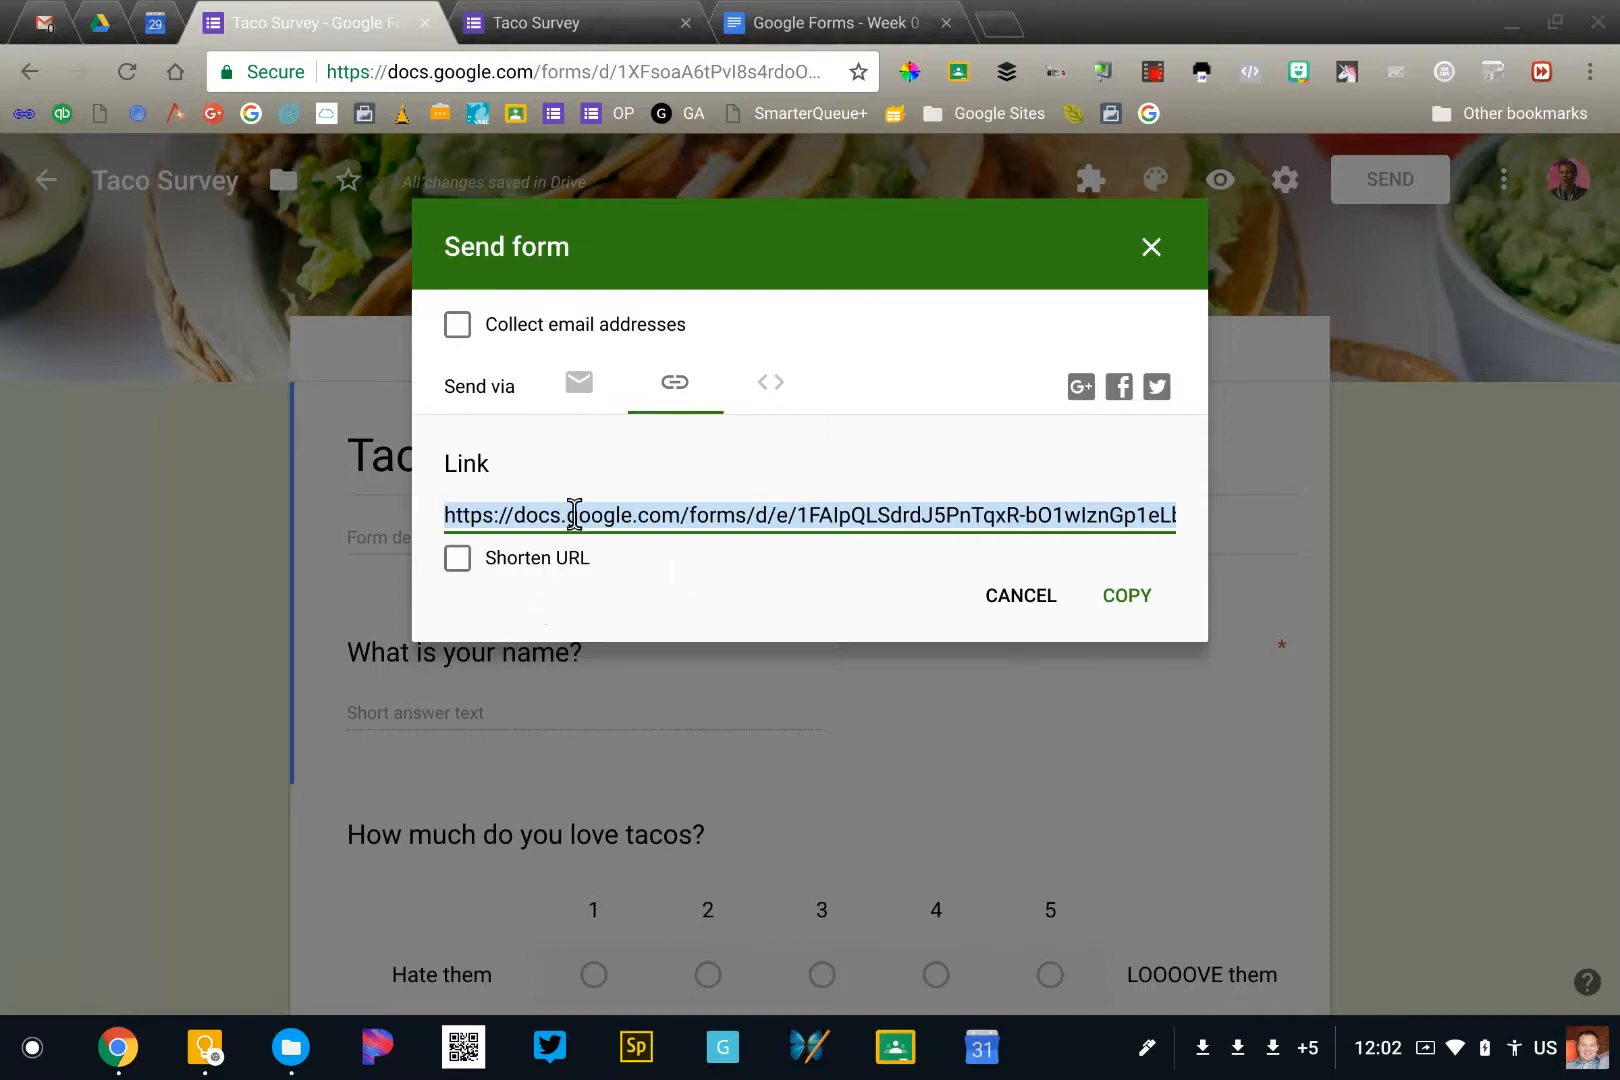
pyautogui.click(458, 558)
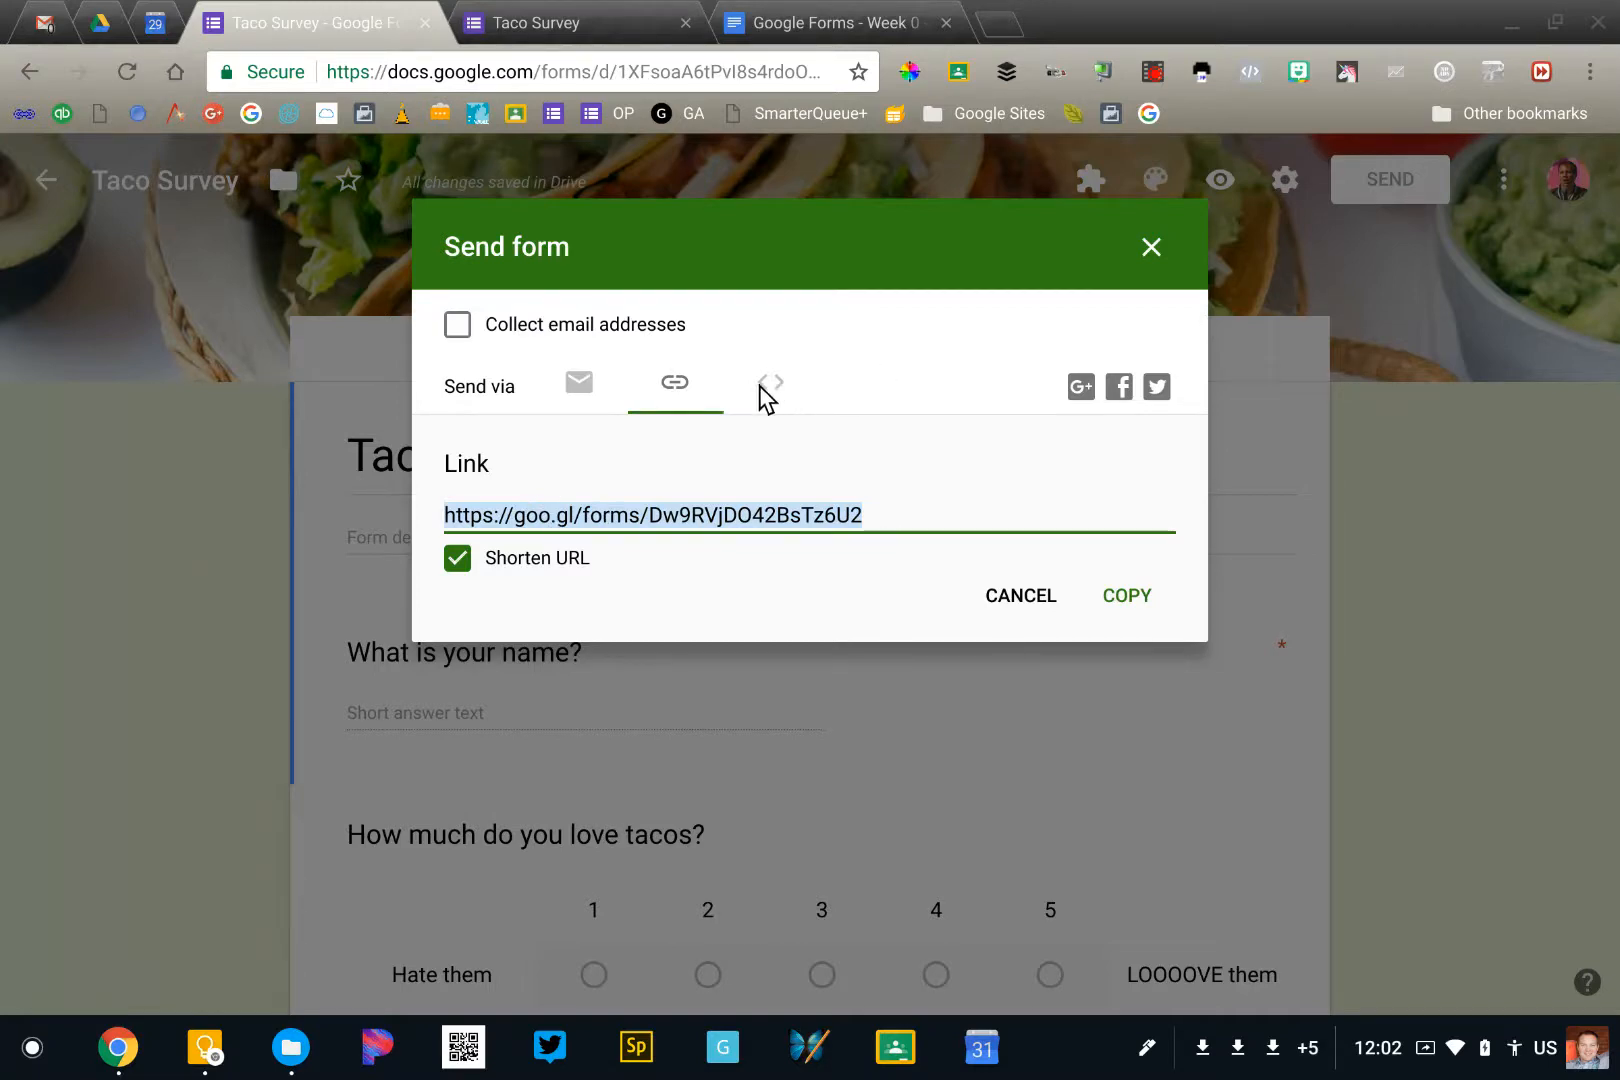
# View the 760×500 px embed HTML code, then close the Send form dialog.
pyautogui.click(769, 383)
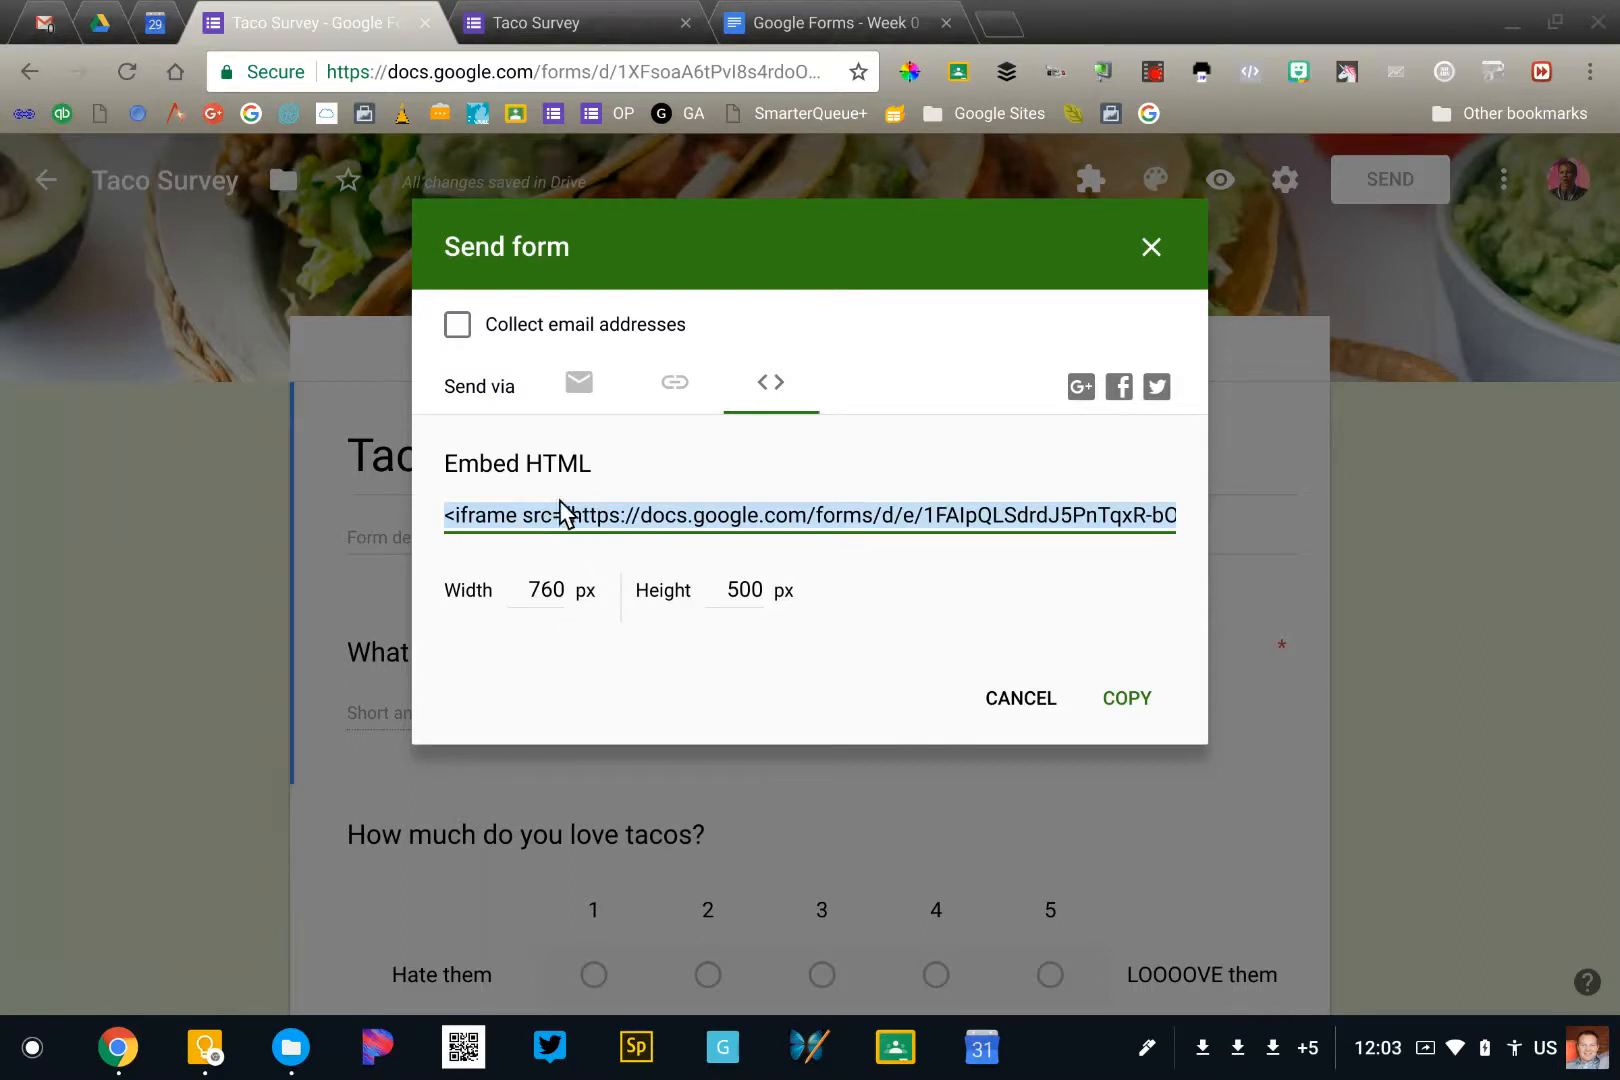
pyautogui.moveTo(799, 507)
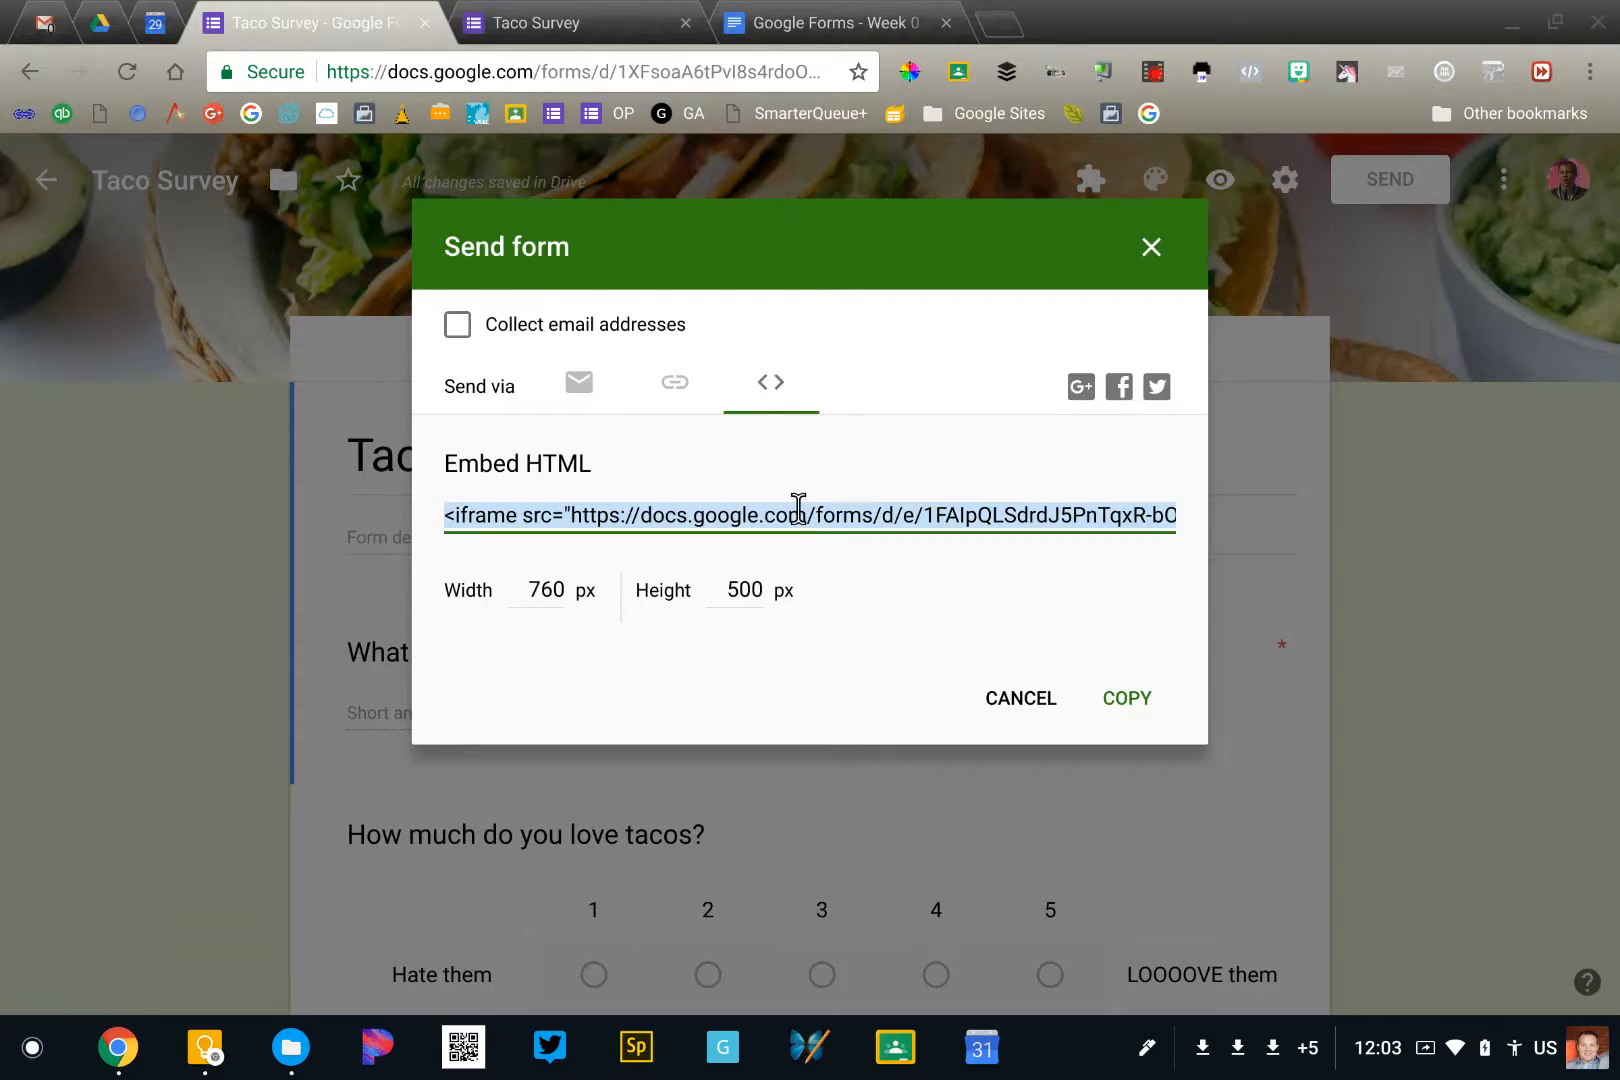
pyautogui.click(1021, 698)
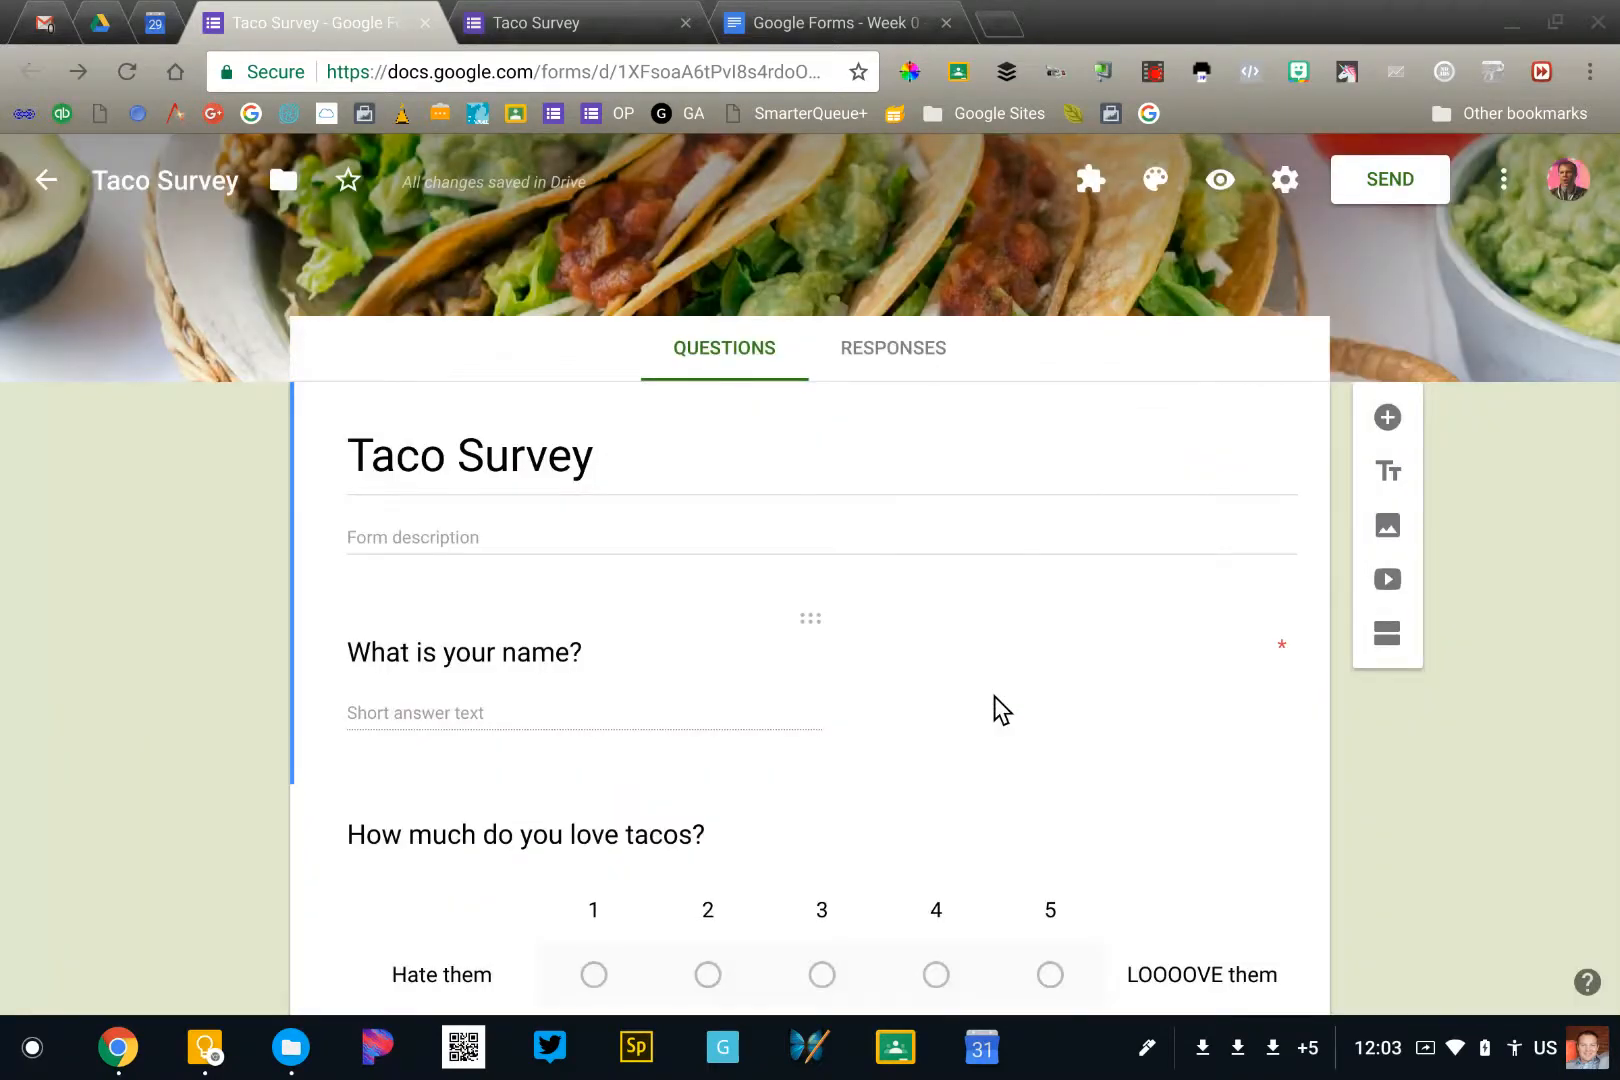
pyautogui.moveTo(1220, 180)
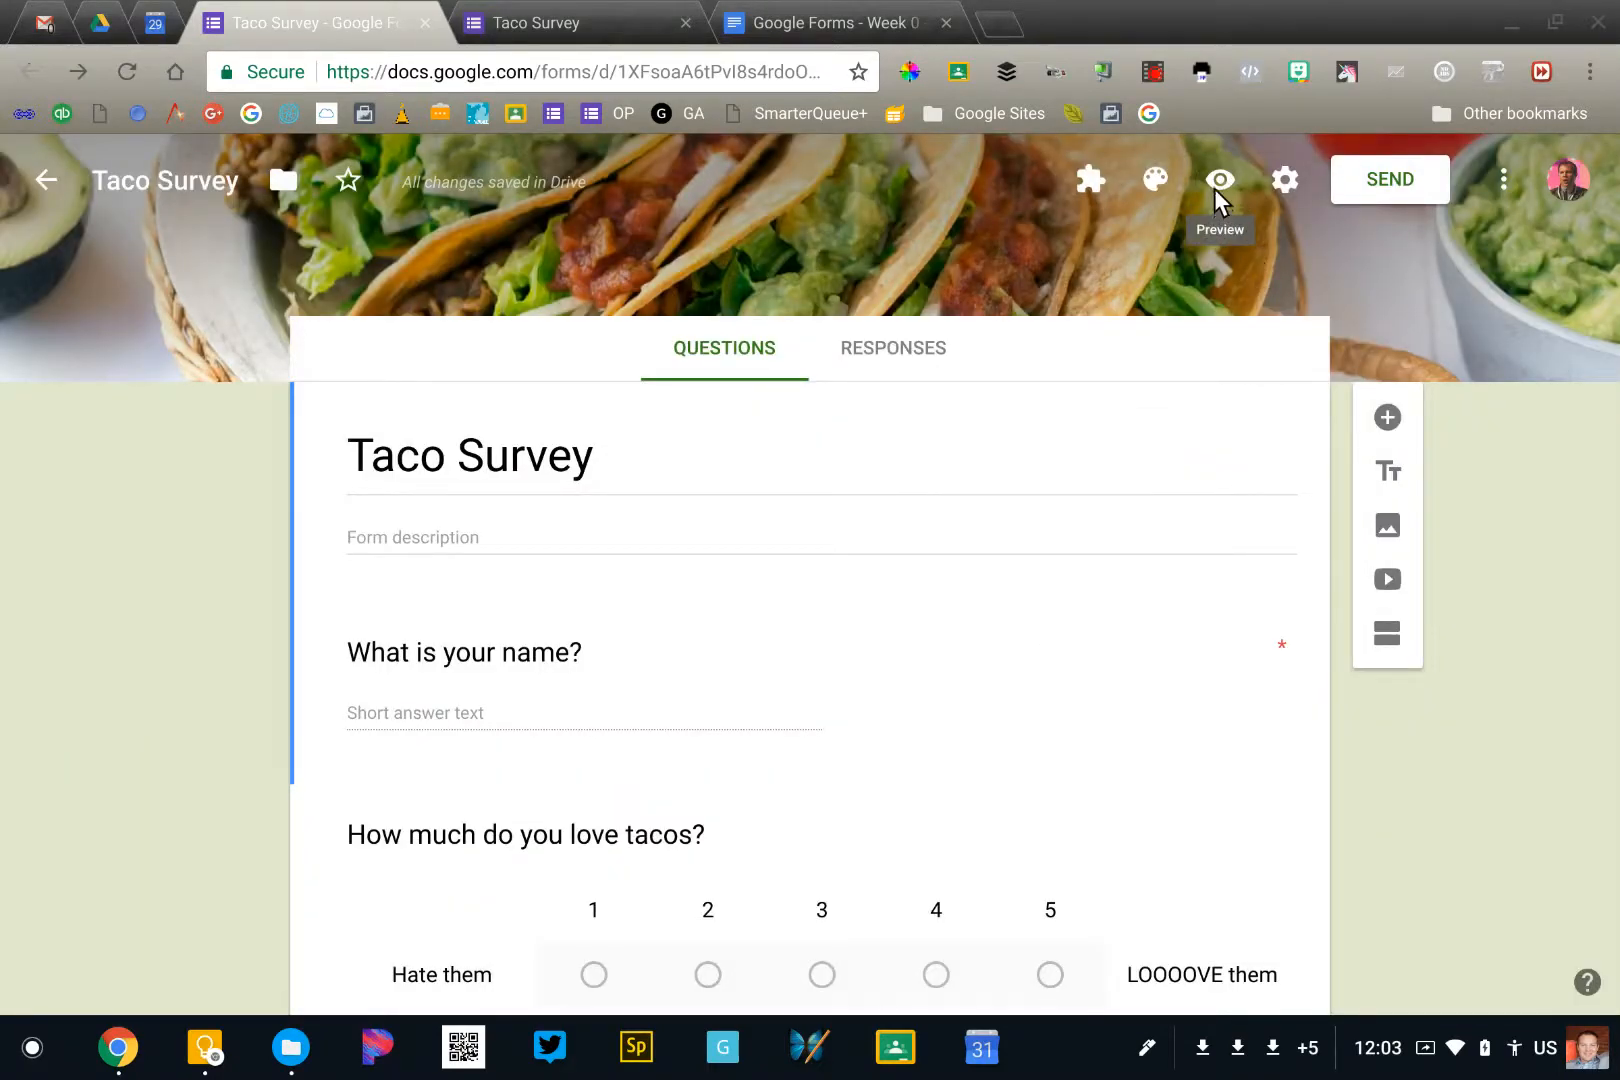
# Preview the Taco Survey as respondents see it in a new tab.
pyautogui.click(1219, 180)
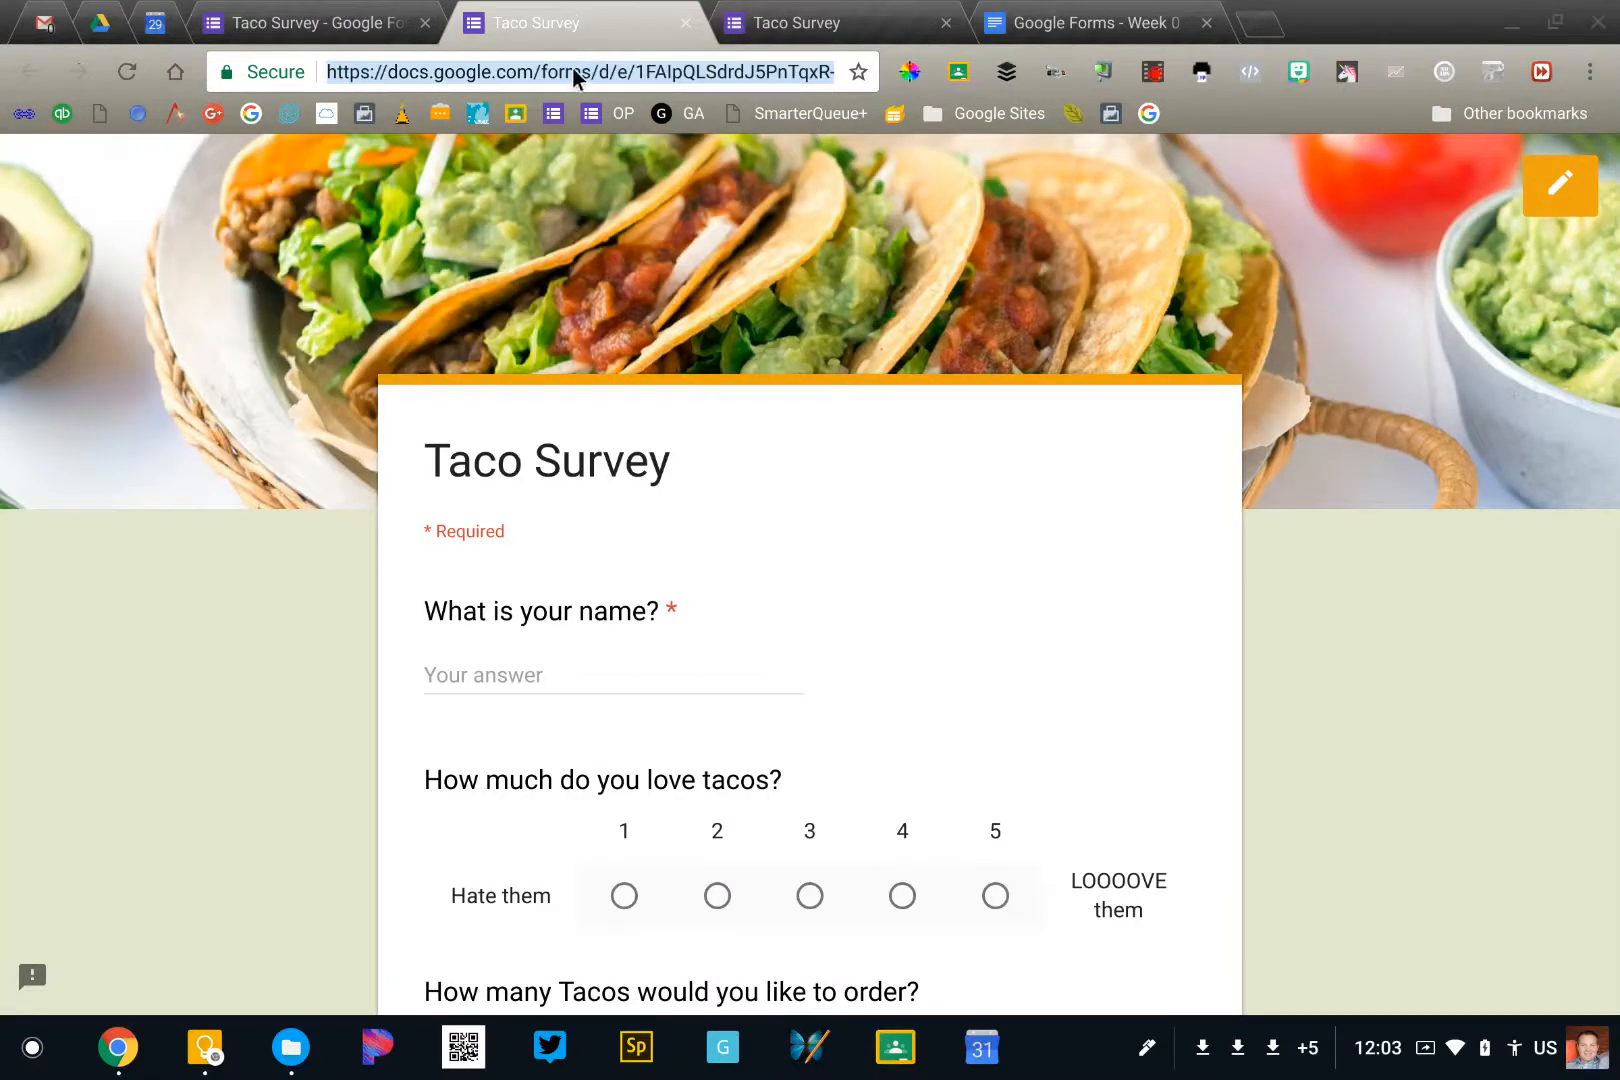